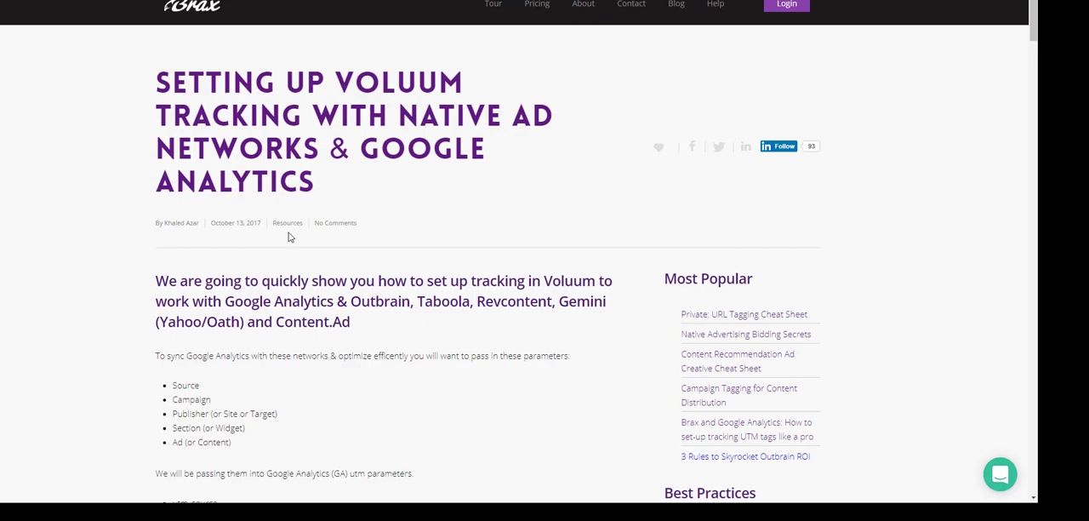
- Highlight and review the list of Google Analytics utm parameters in the guide
scroll(down, 3)
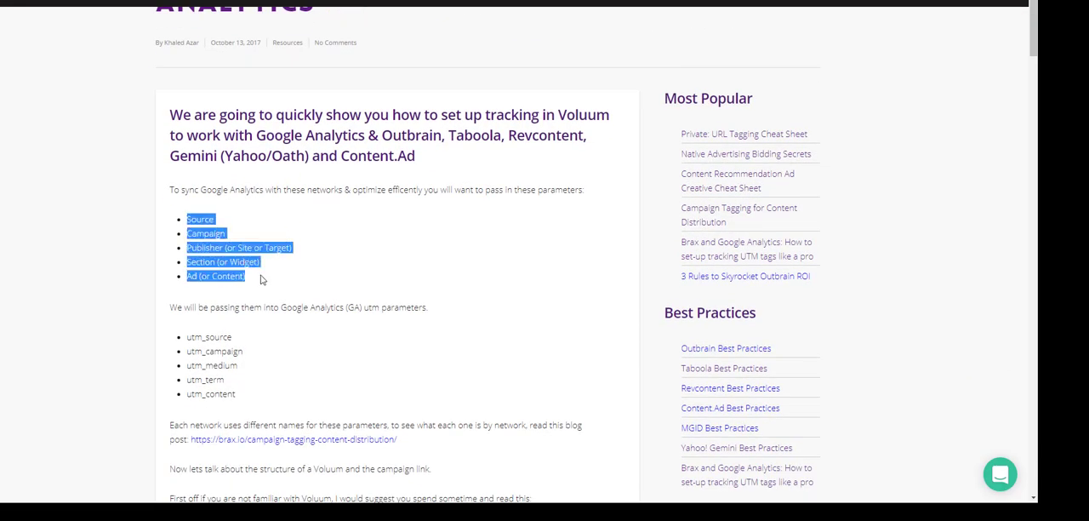
click(225, 296)
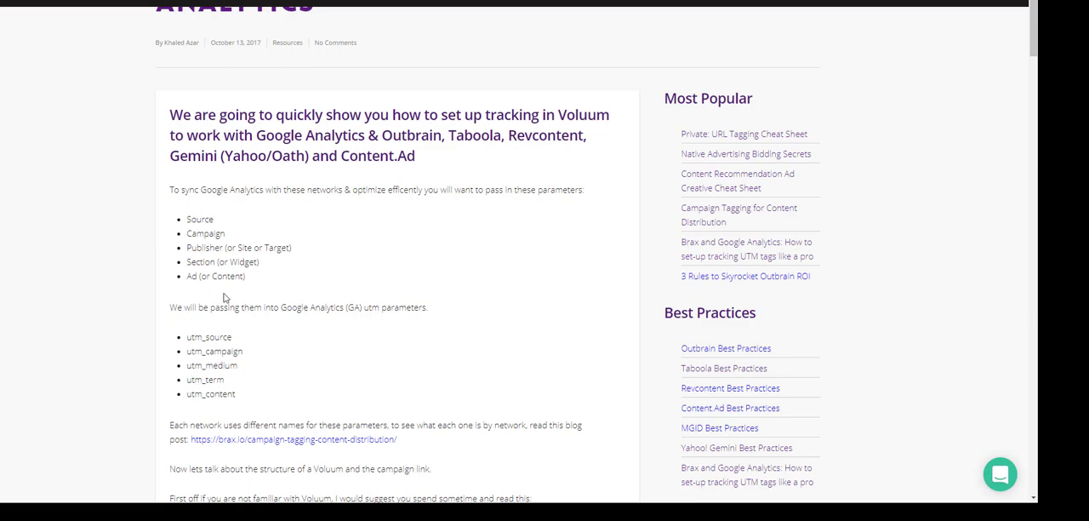
mouse_move(227, 348)
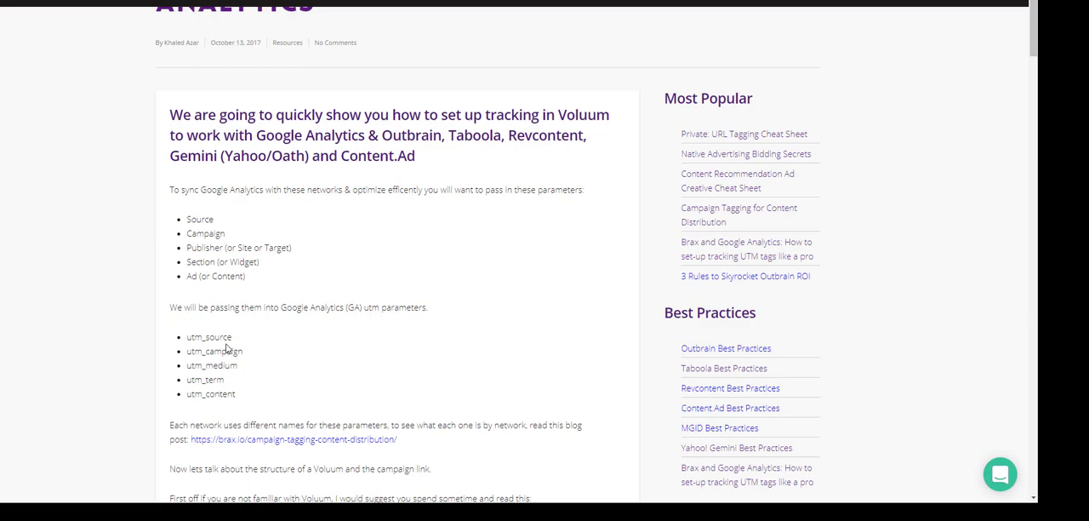
drag(186, 336, 237, 379)
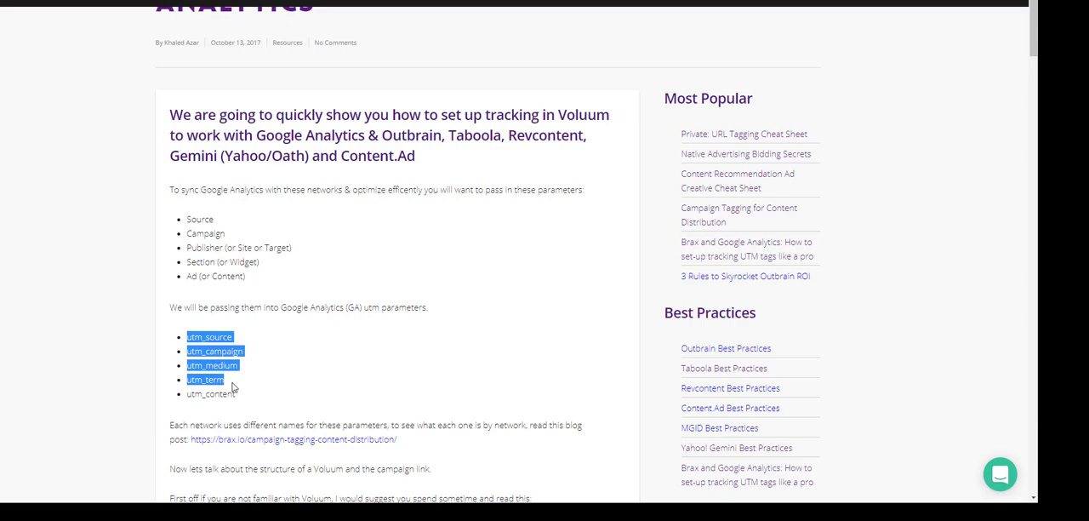
click(258, 390)
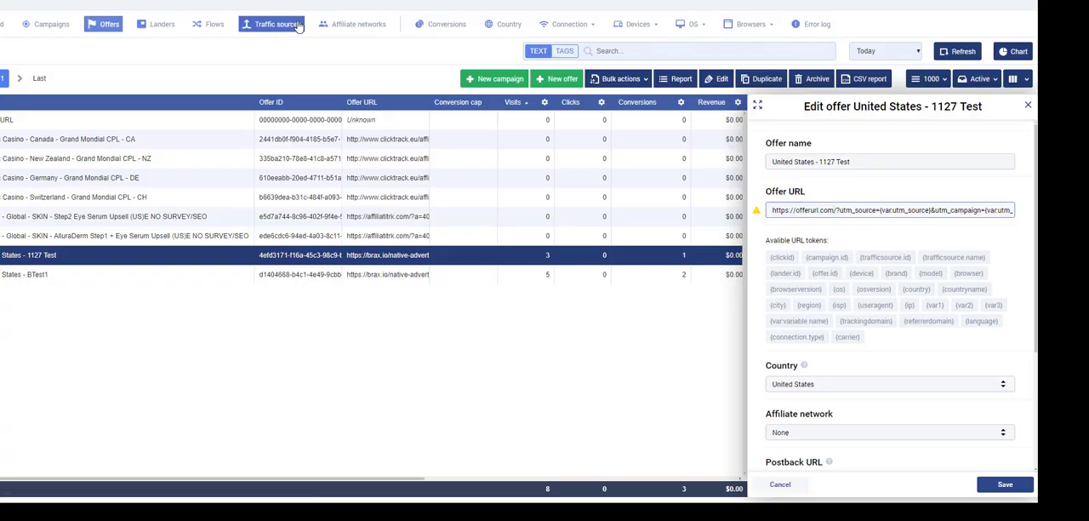
- Discard the offer edits and begin a custom traffic source named 'test 111'
click(272, 24)
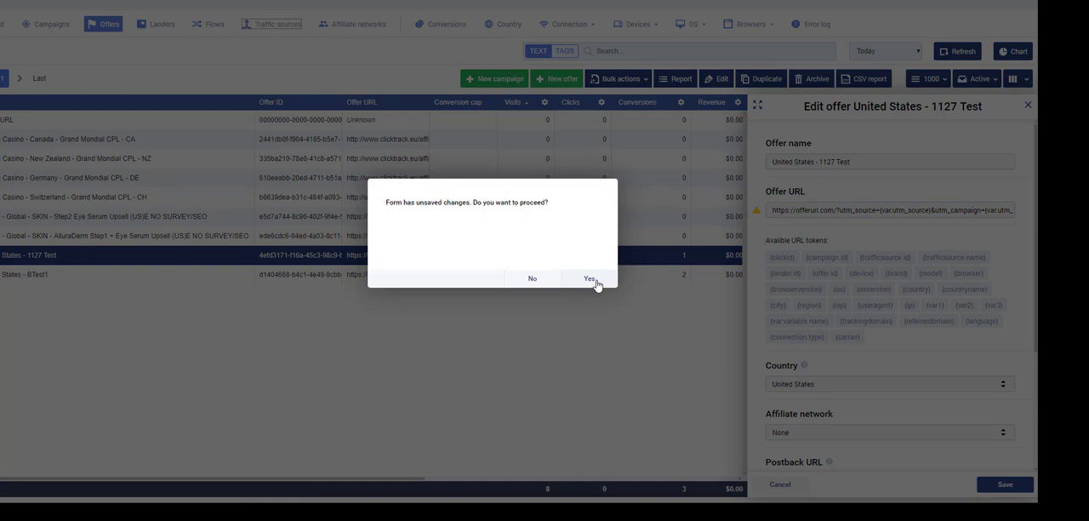
click(589, 278)
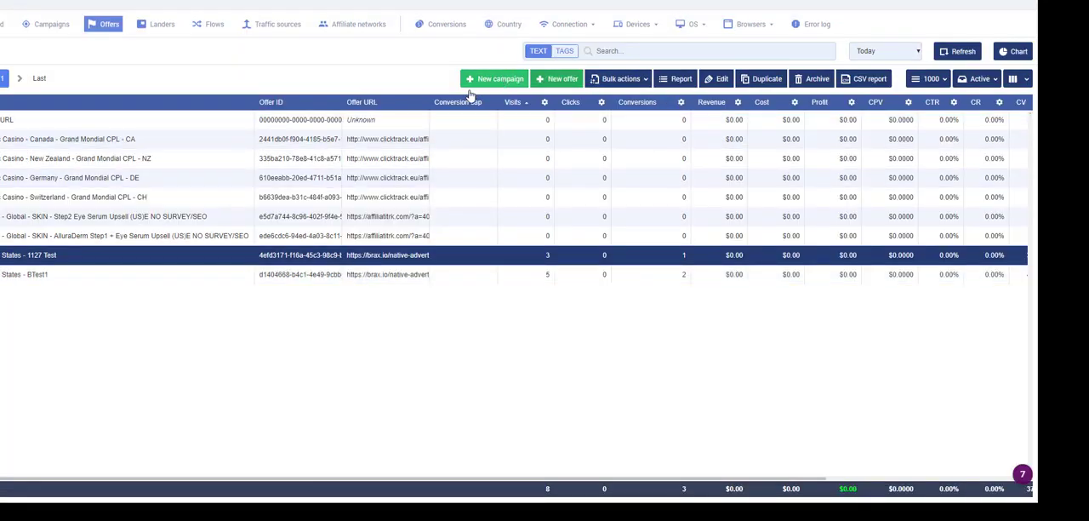
click(277, 23)
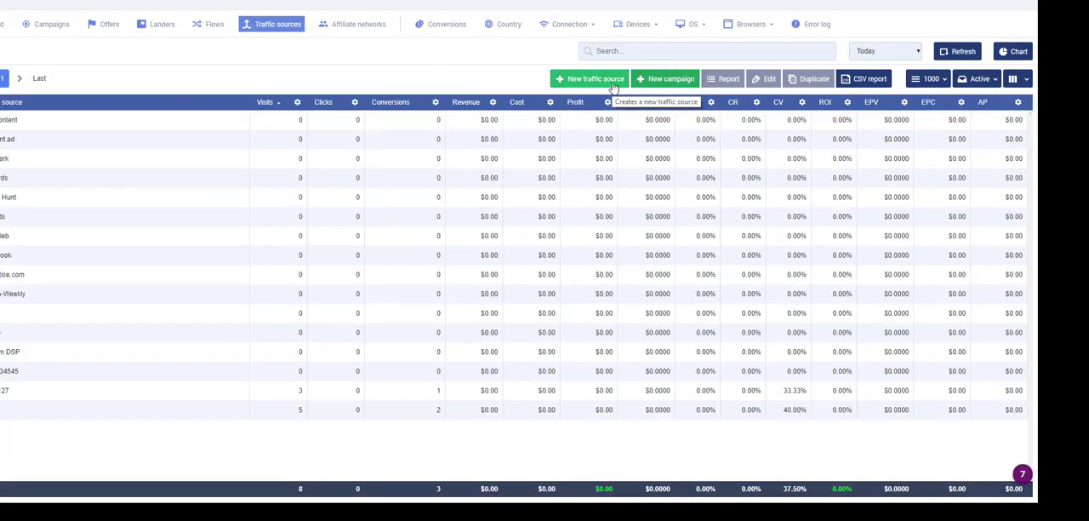
click(589, 78)
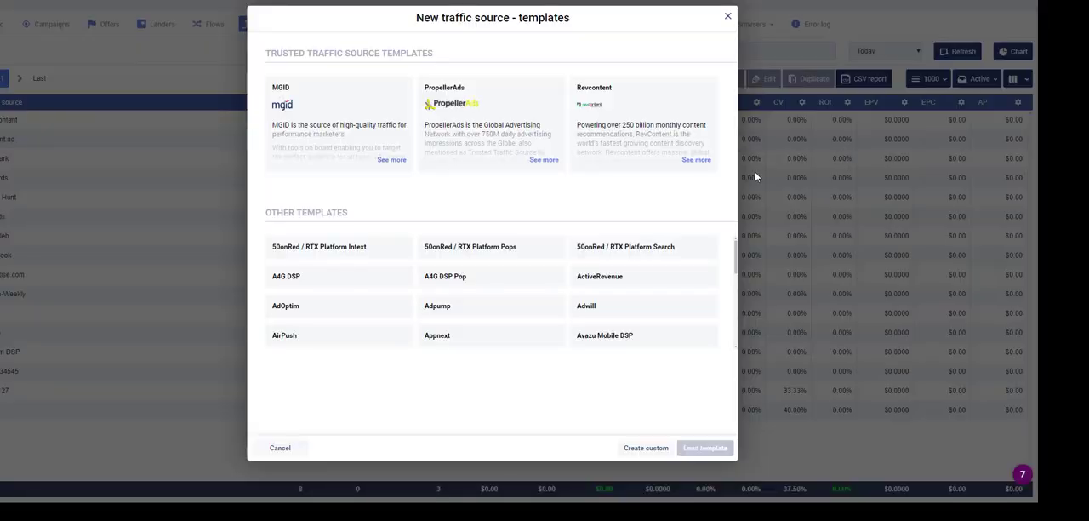
click(645, 447)
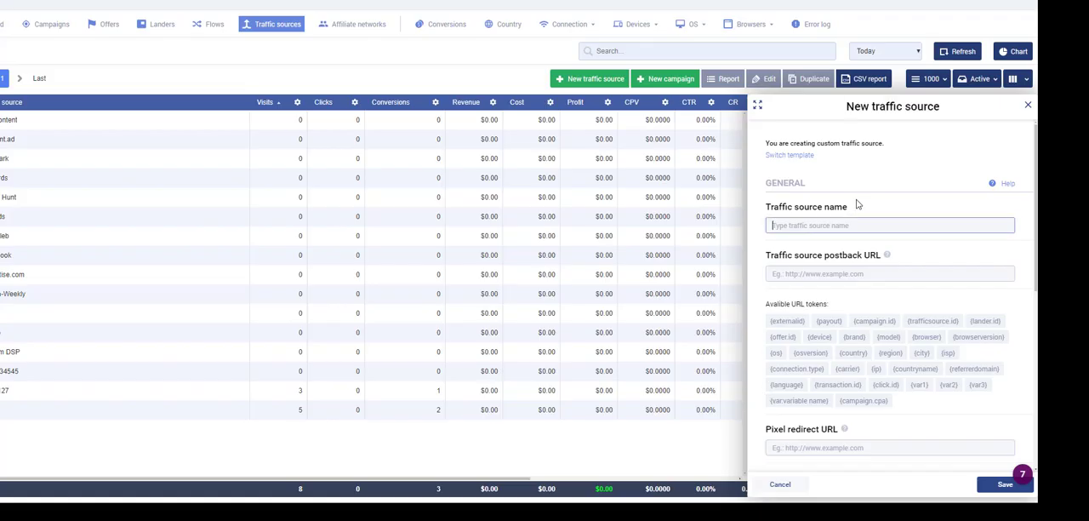
text(test 111)
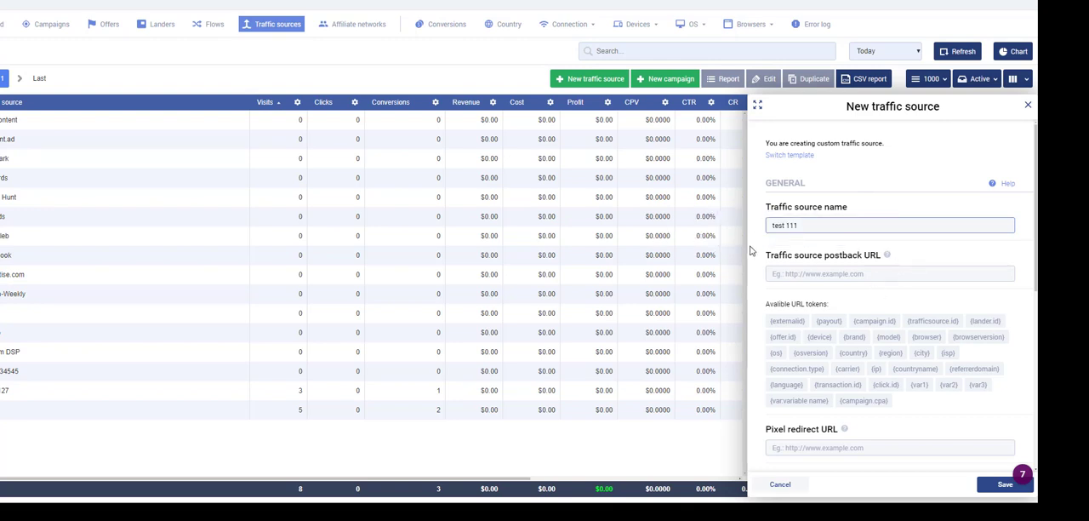
- Map utm_source, utm_campaigns, utm_medium, utm_term, utm_content to var6–var10 and save
scroll(down, 3)
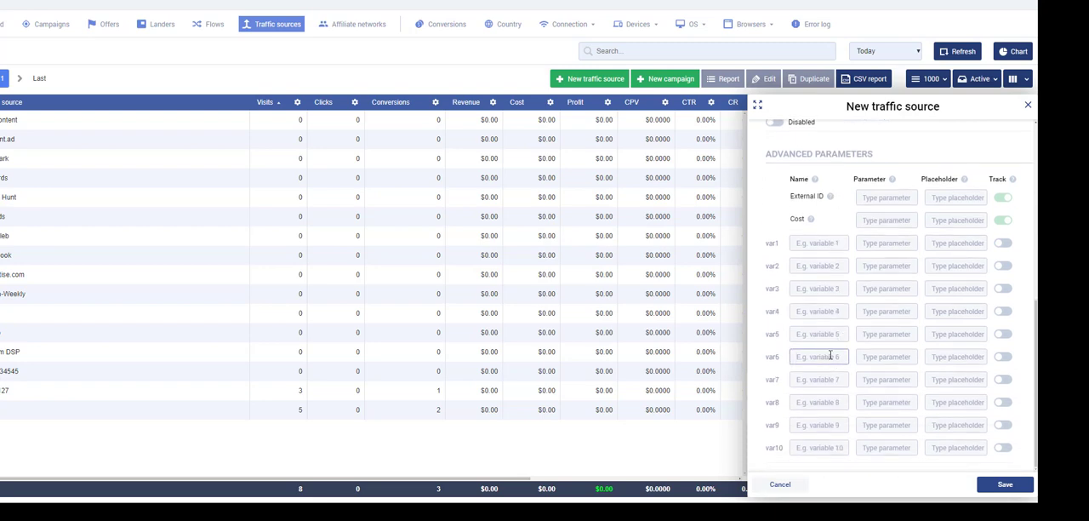
text(utm_source)
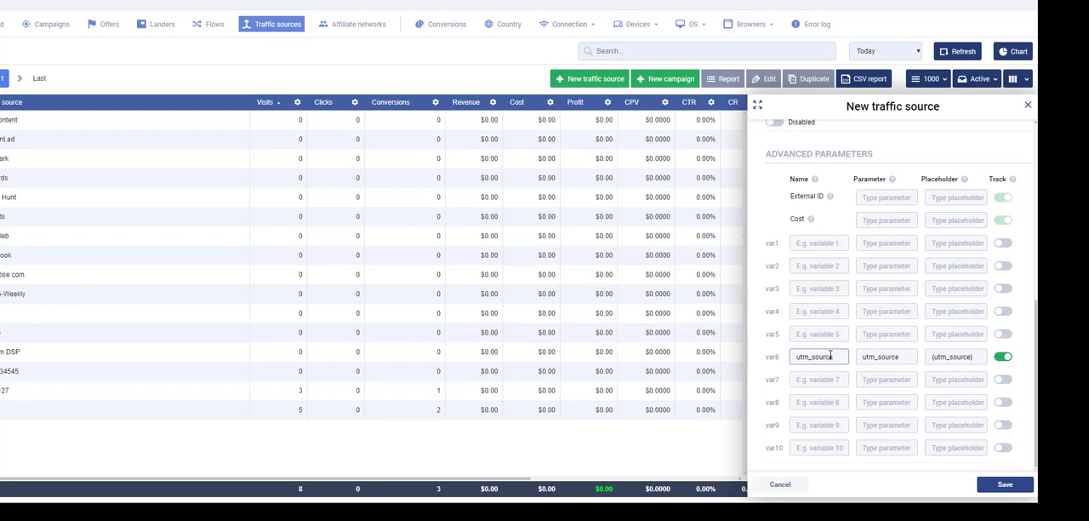
text(u)
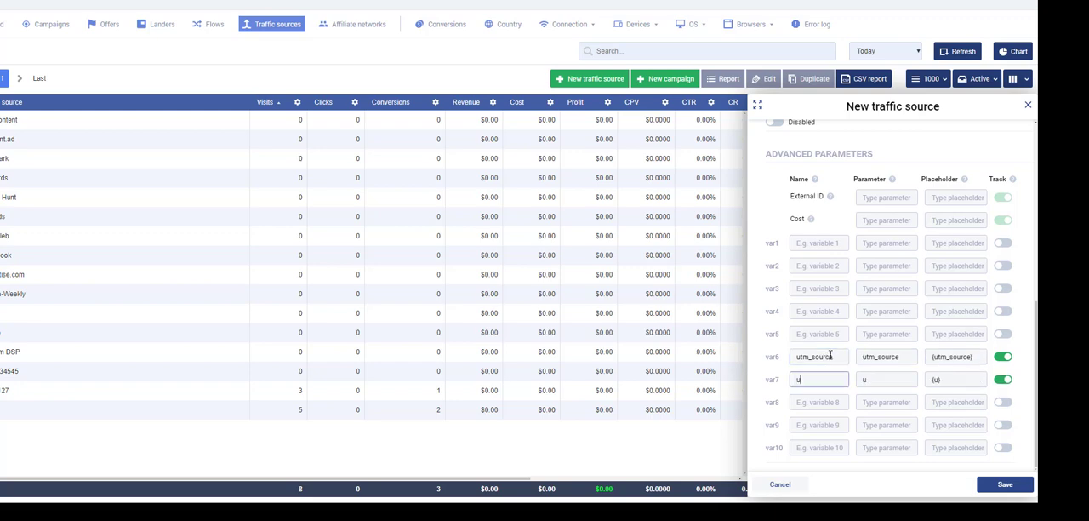
text(tm_campaigns)
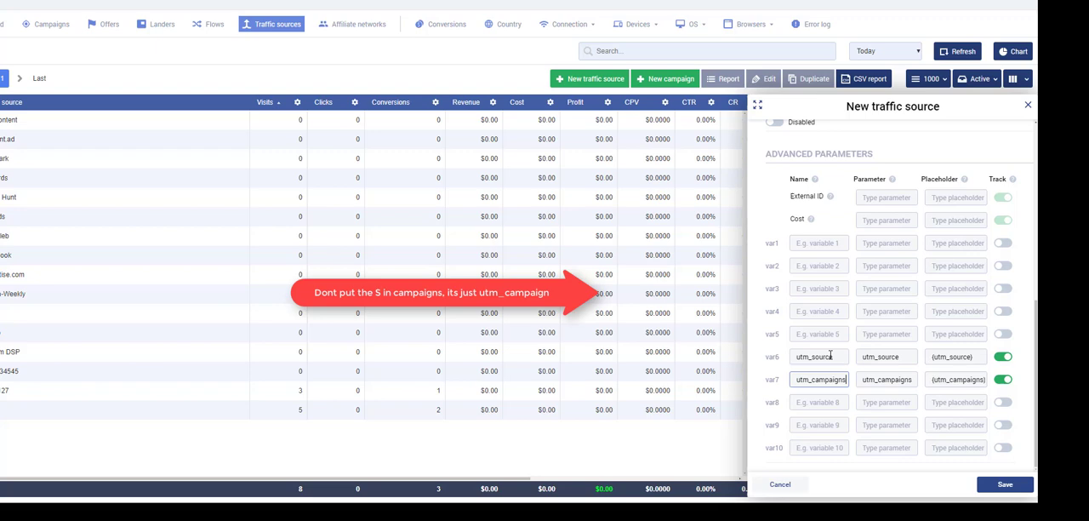
text(urm)
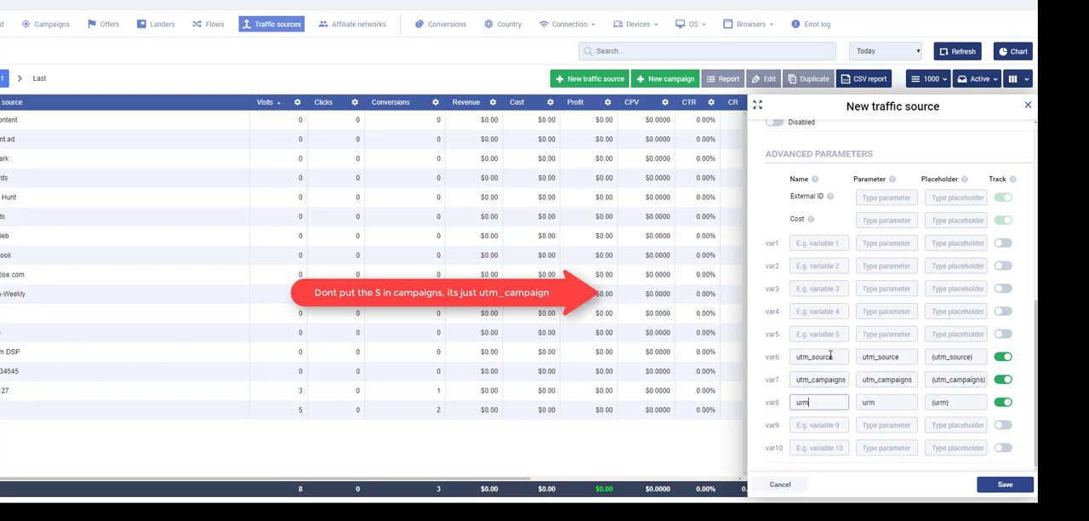
text(utm_medium)
click(819, 448)
text(utm_content)
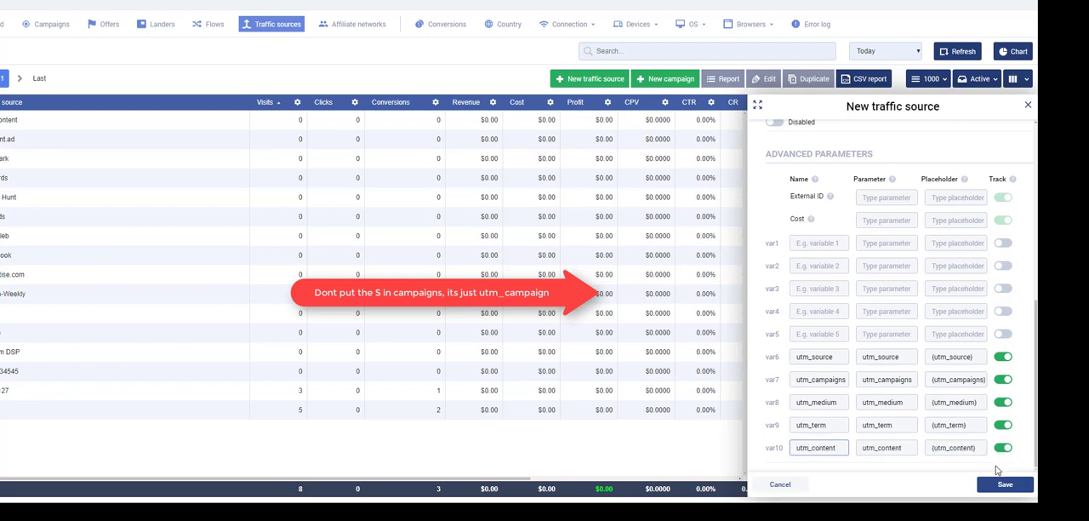
click(1004, 484)
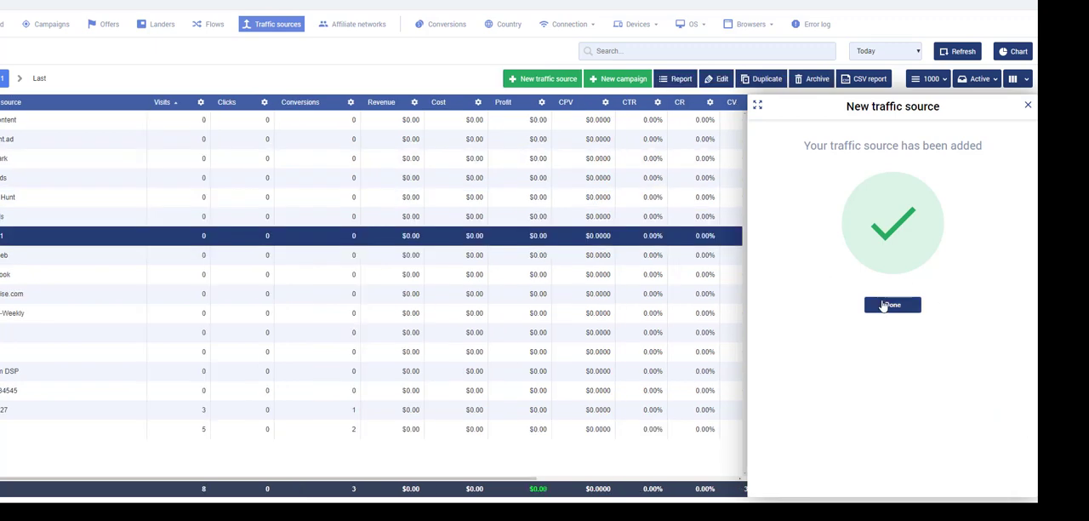
click(891, 305)
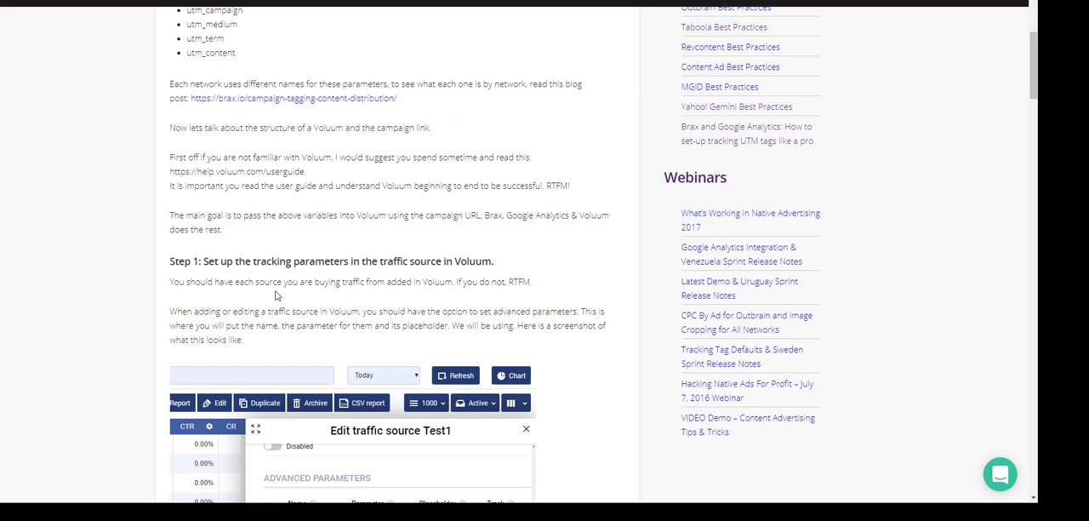
- Read Brax's Step 2 on utm parameters in the offer URL, then return to Voluum
scroll(down, 3)
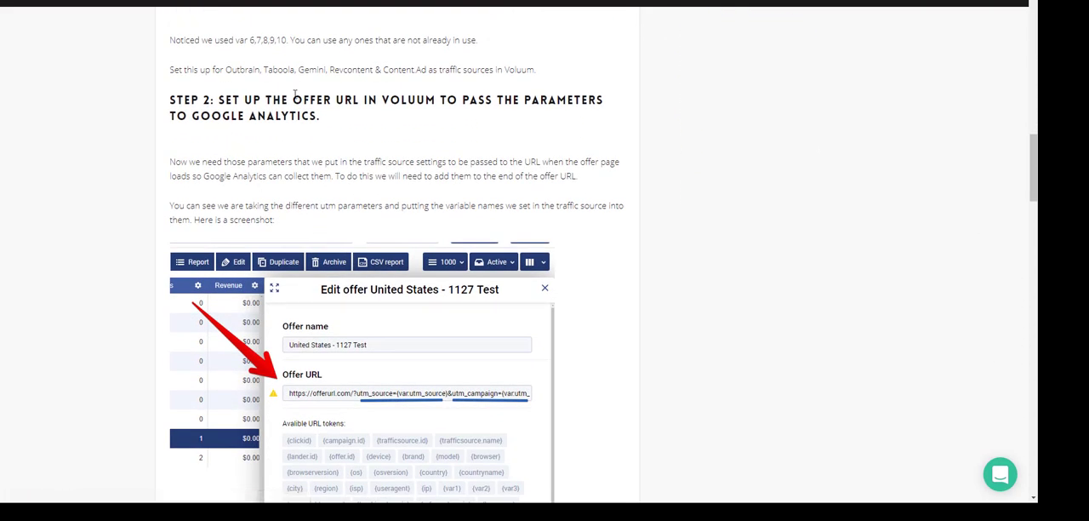
mouse_move(500, 106)
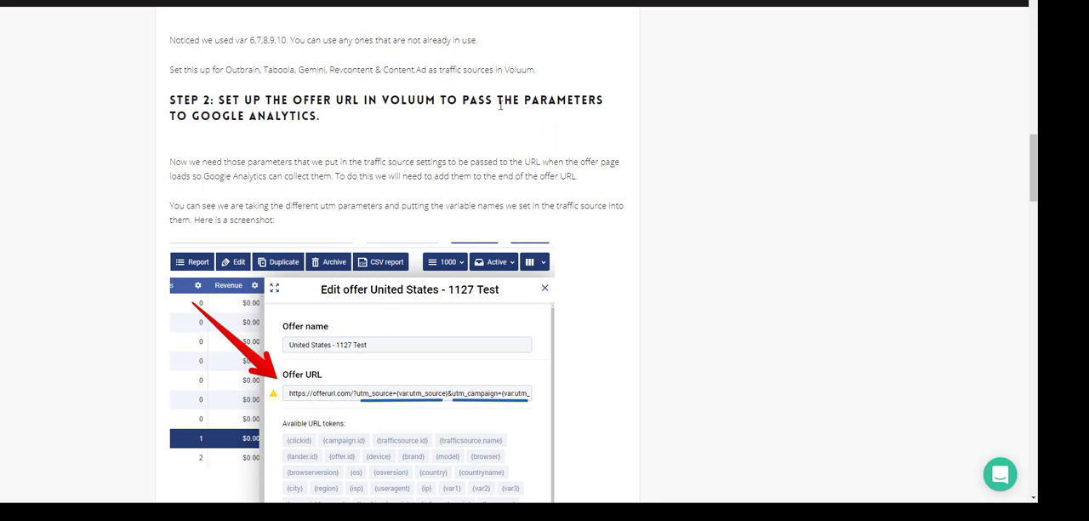
mouse_move(372, 116)
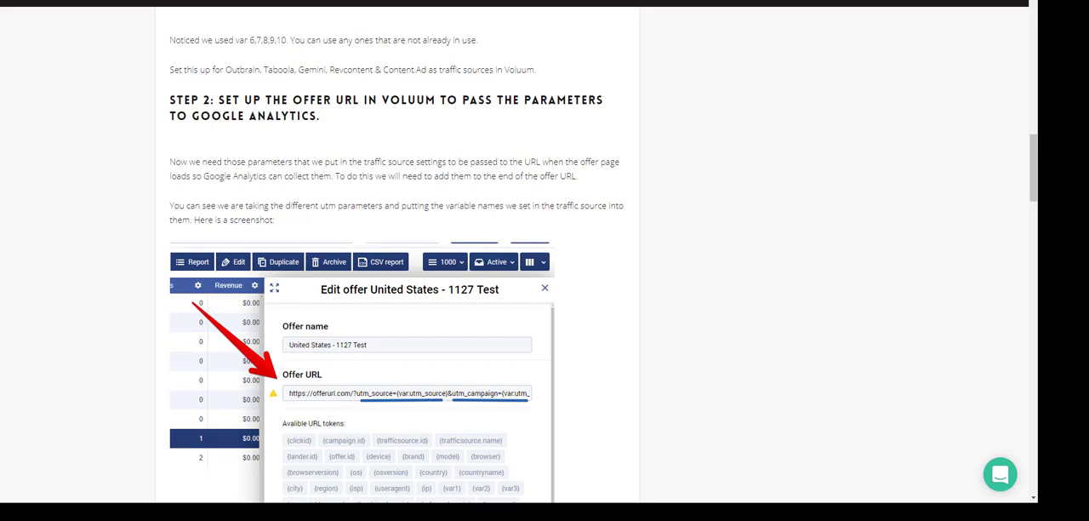
click(545, 288)
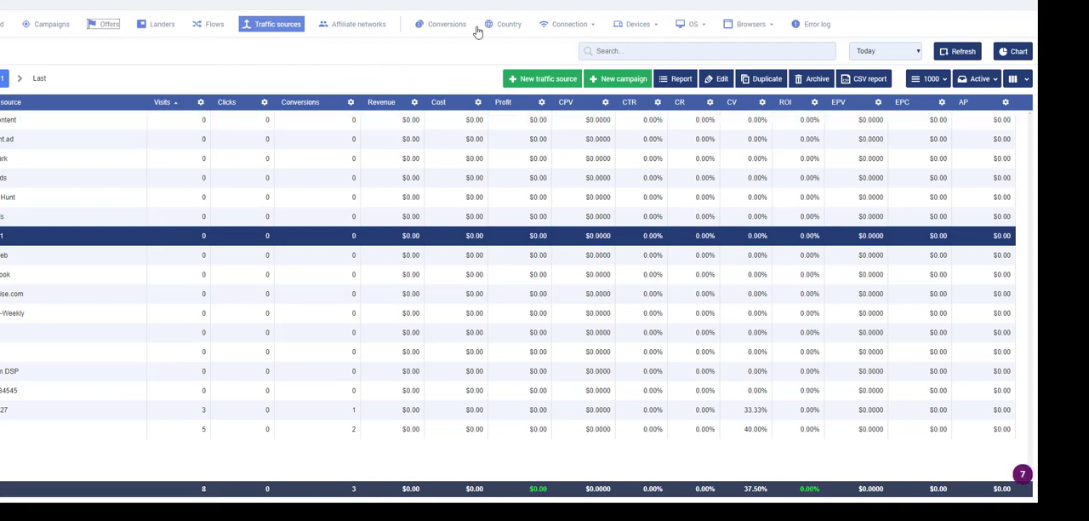
- Start a new offer with country United States and a Test111 name
click(604, 79)
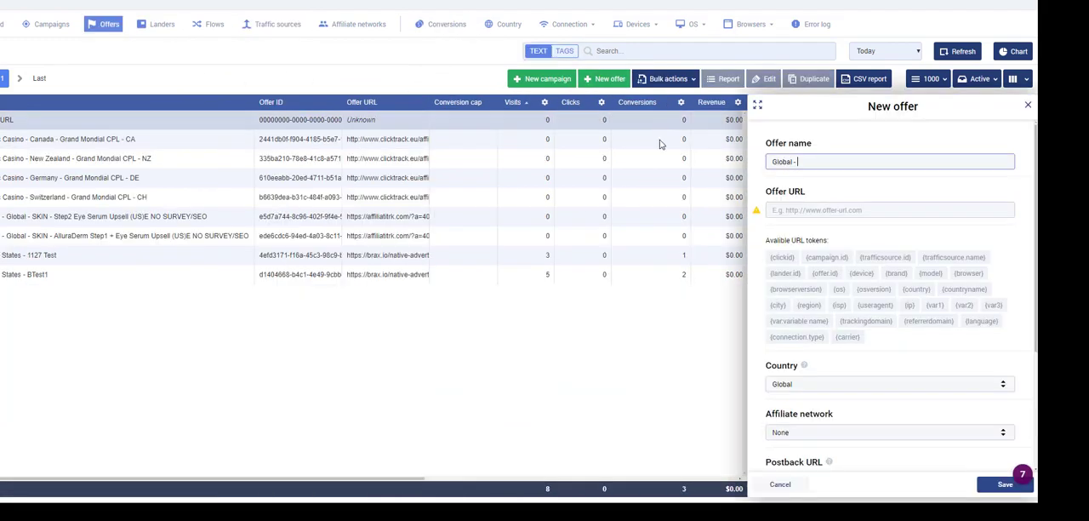
click(888, 384)
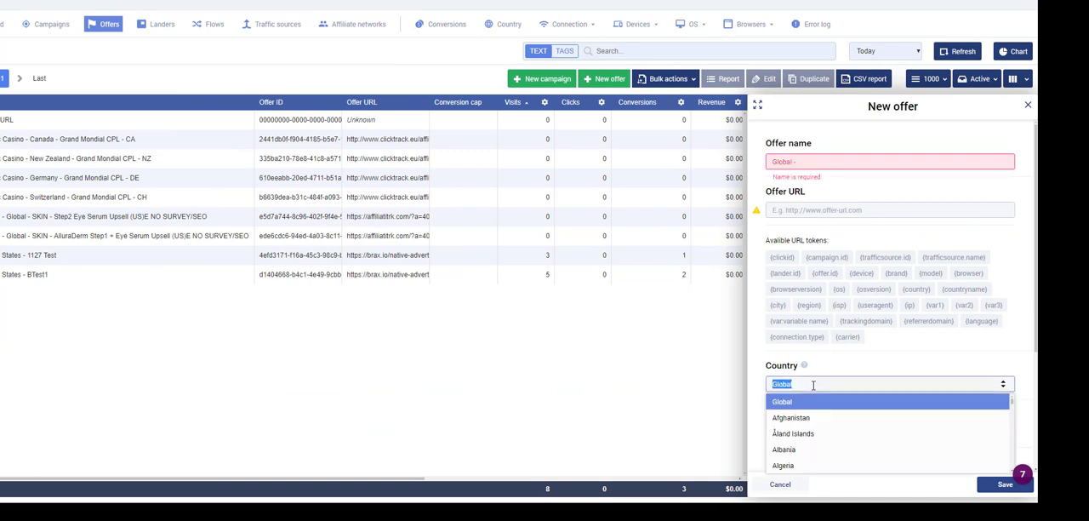
text(Uni)
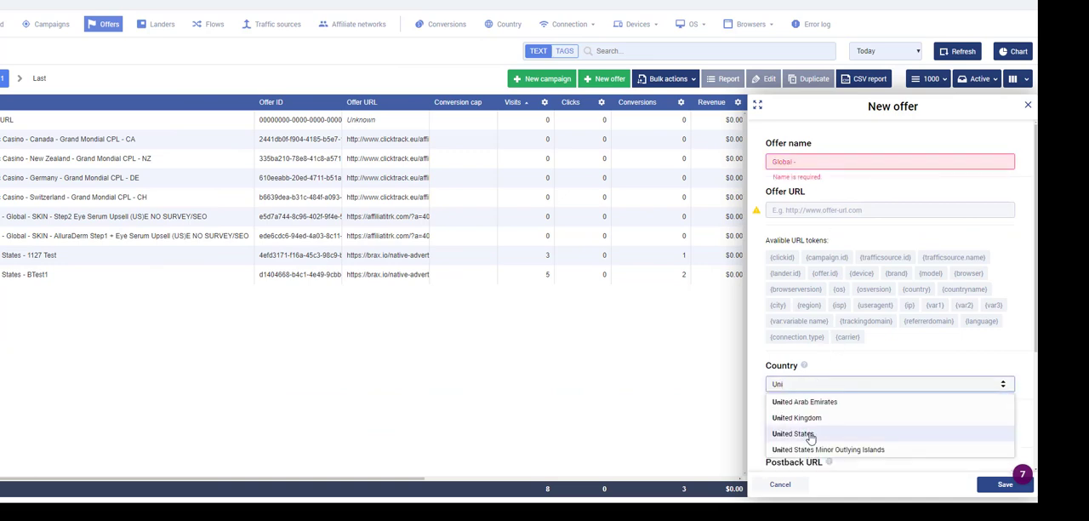
click(797, 433)
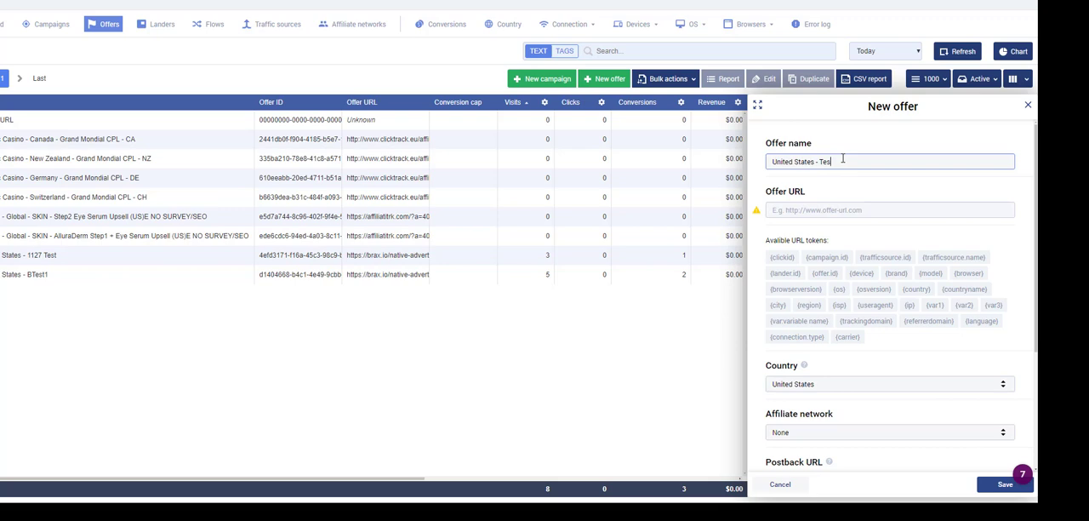
text(t11)
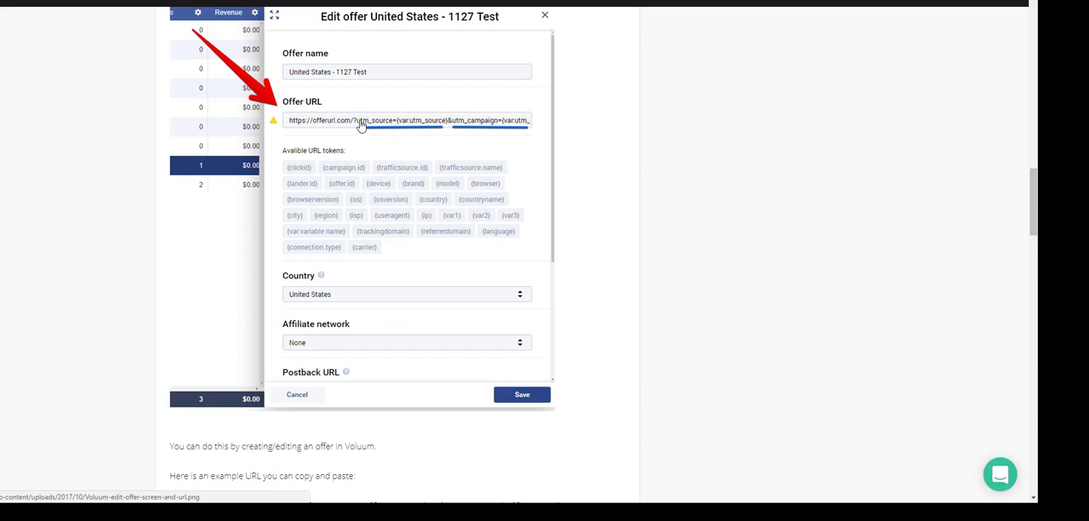
- Select the example utm_source…utm_content query string following the sample offer URL
scroll(down, 3)
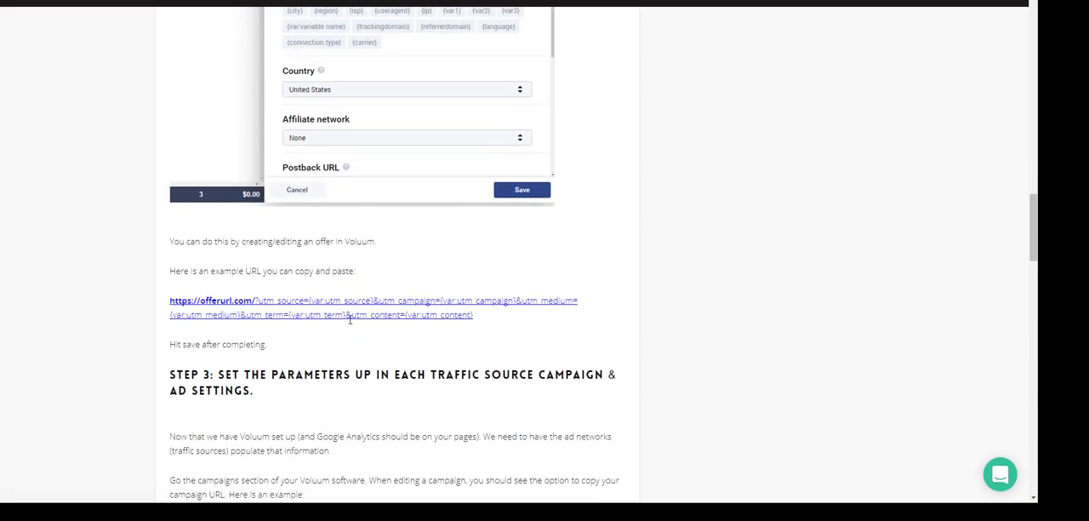
drag(264, 314, 474, 314)
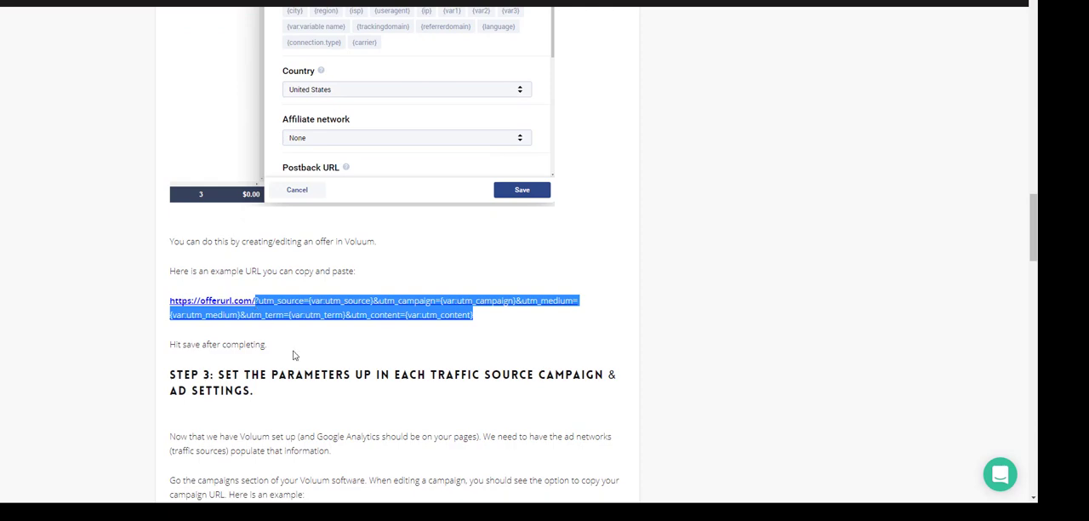
mouse_move(339, 270)
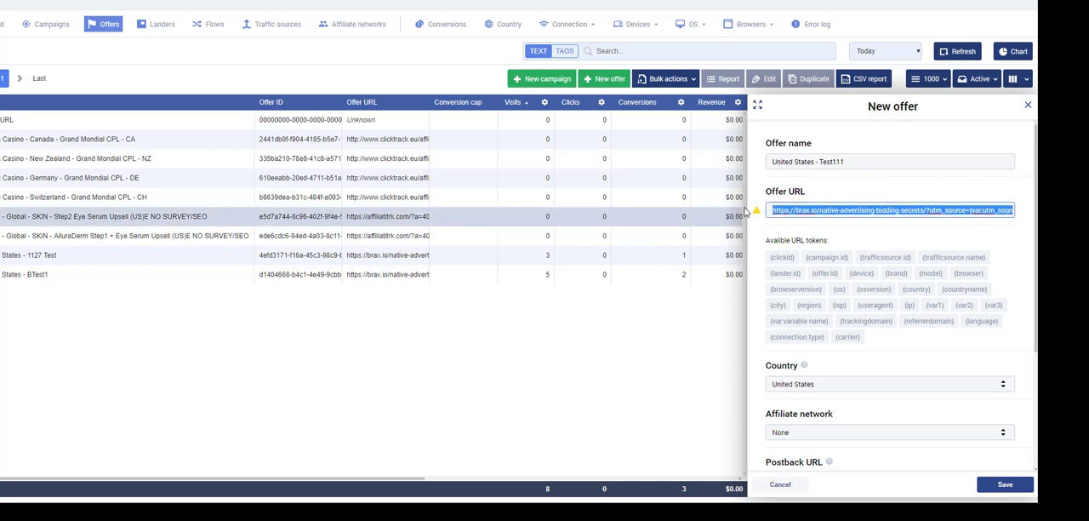
- Save the United States - Test111 offer with its pasted UTM-tagged brax.io URL
click(919, 211)
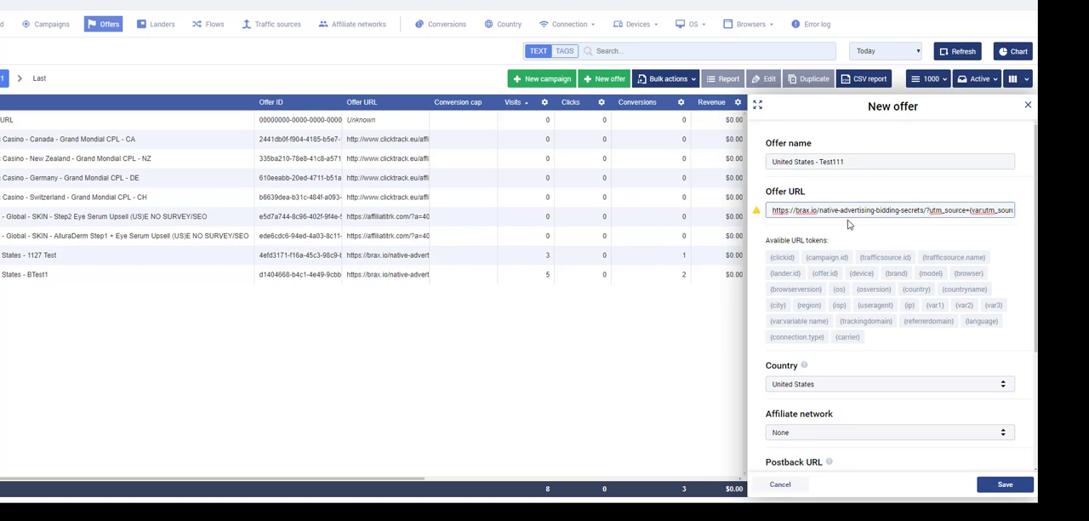
scroll(down, 3)
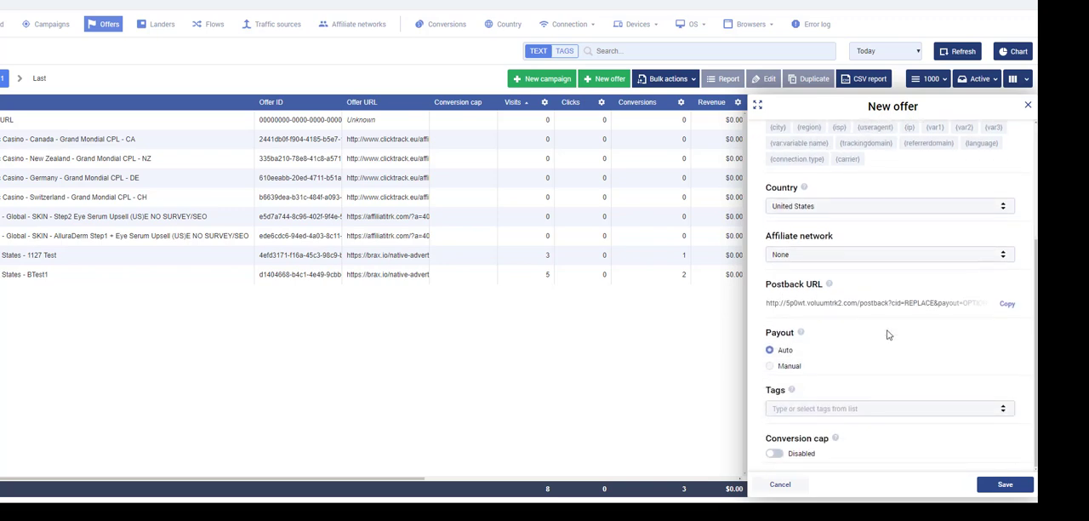
click(779, 484)
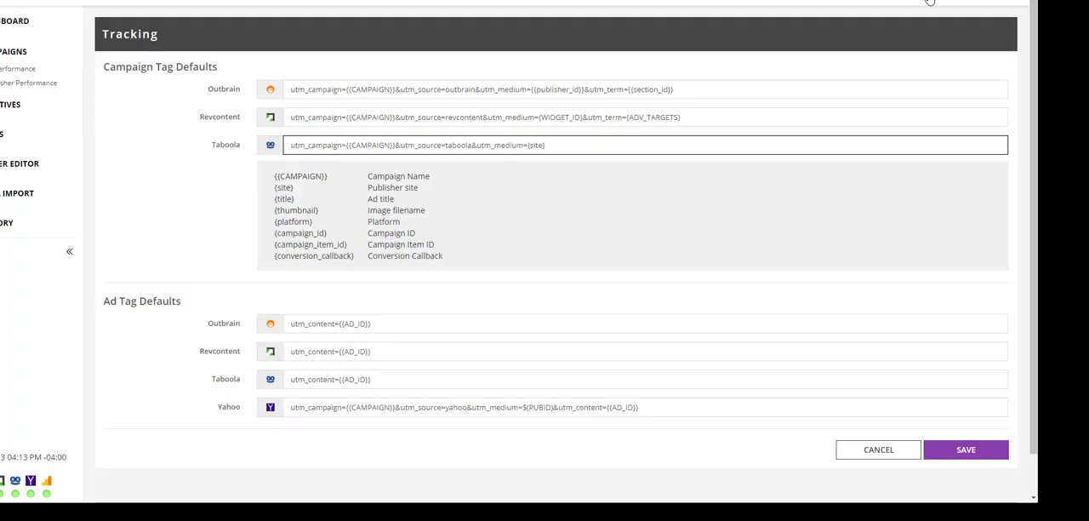
- Inspect the Outbrain campaign tag defaults and highlight the {{CAMPAIGN}} token string
click(929, 4)
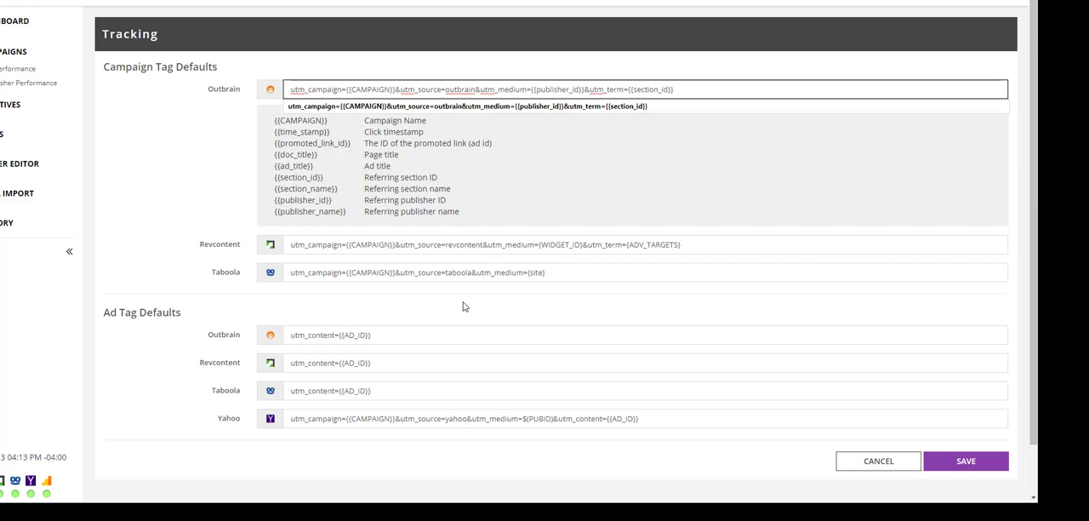
mouse_move(359, 125)
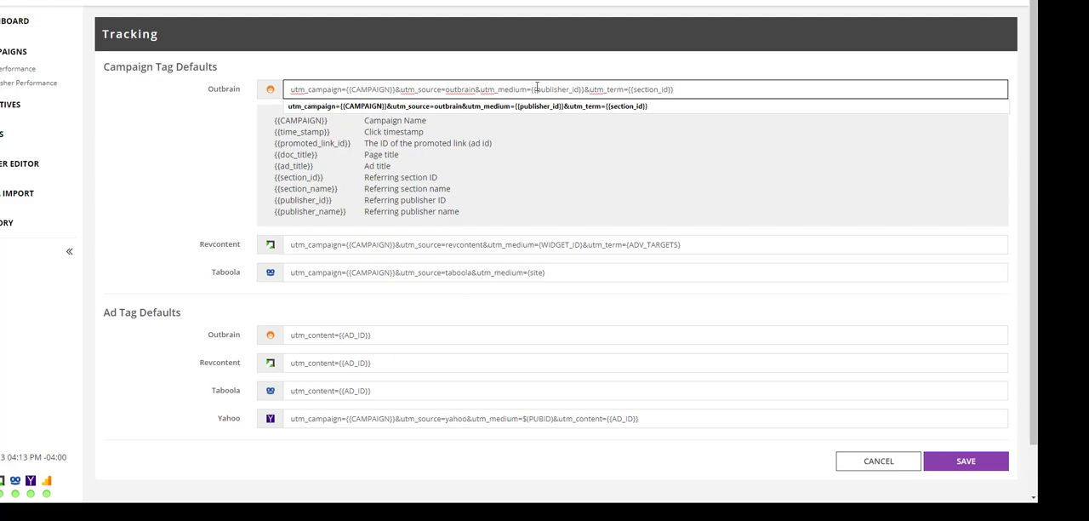
double_click(368, 89)
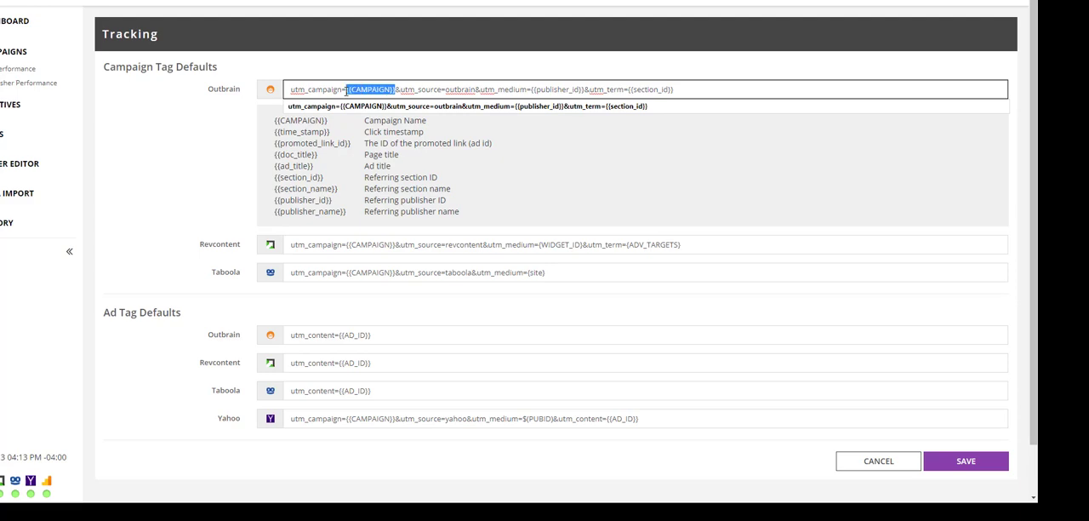
drag(347, 88, 569, 89)
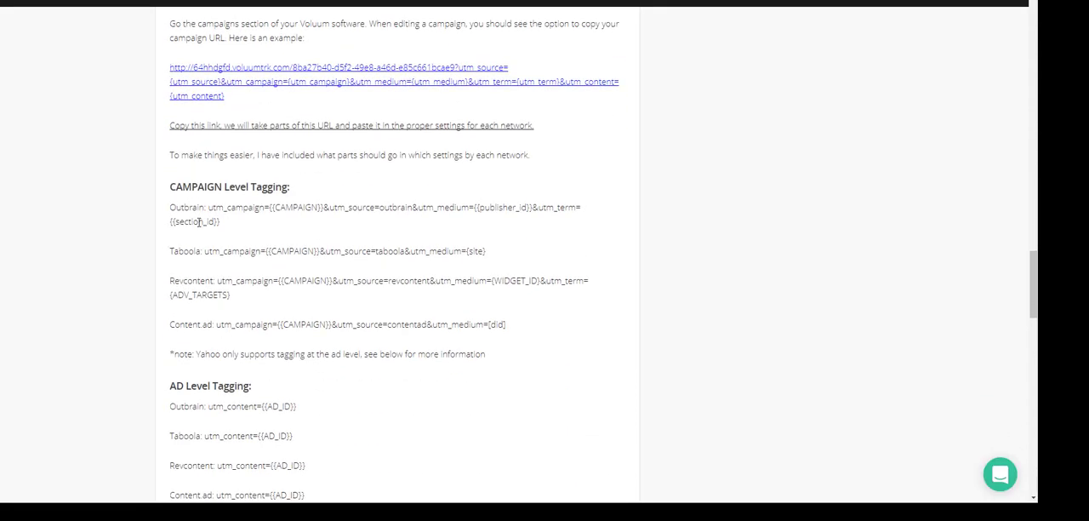
scroll(down, 3)
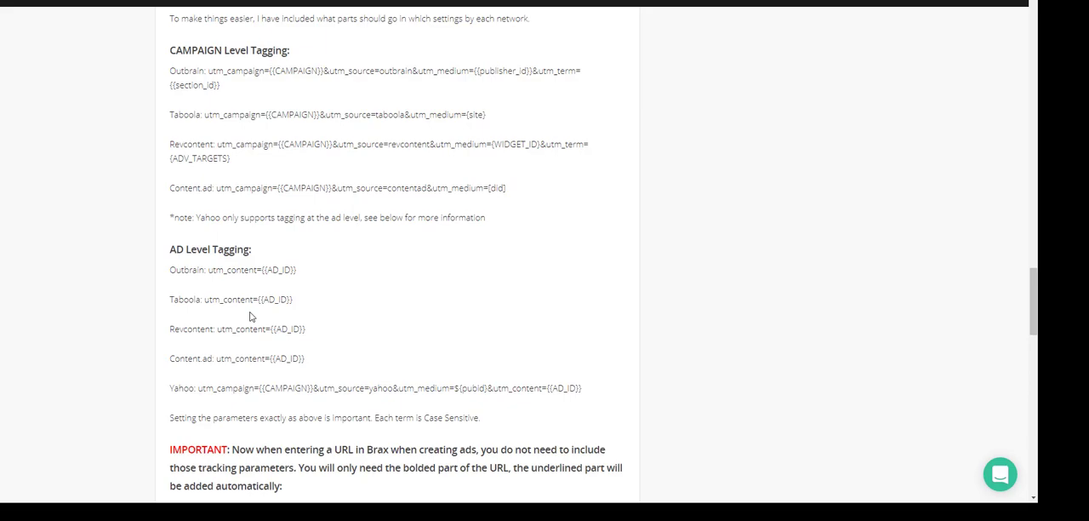
scroll(down, 3)
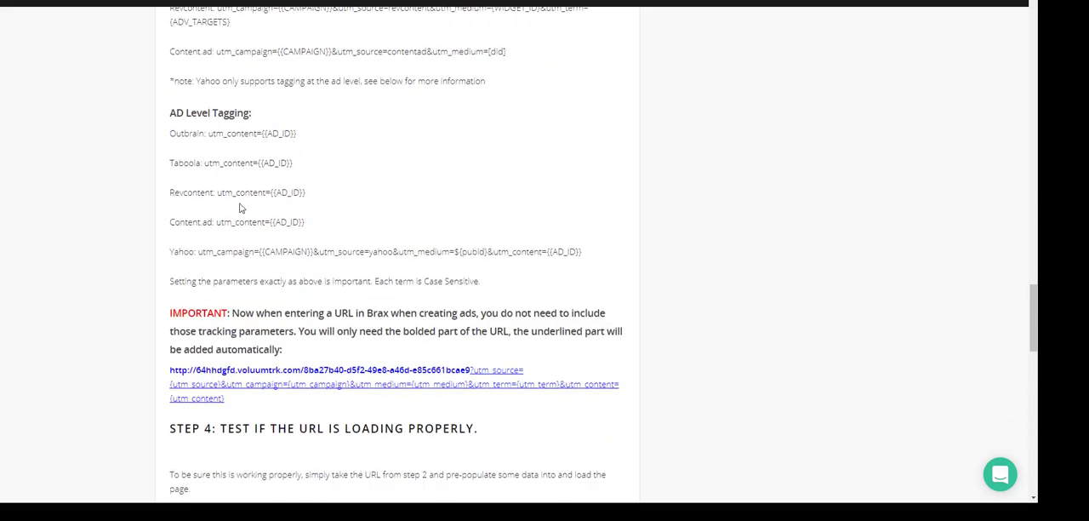
mouse_move(240, 207)
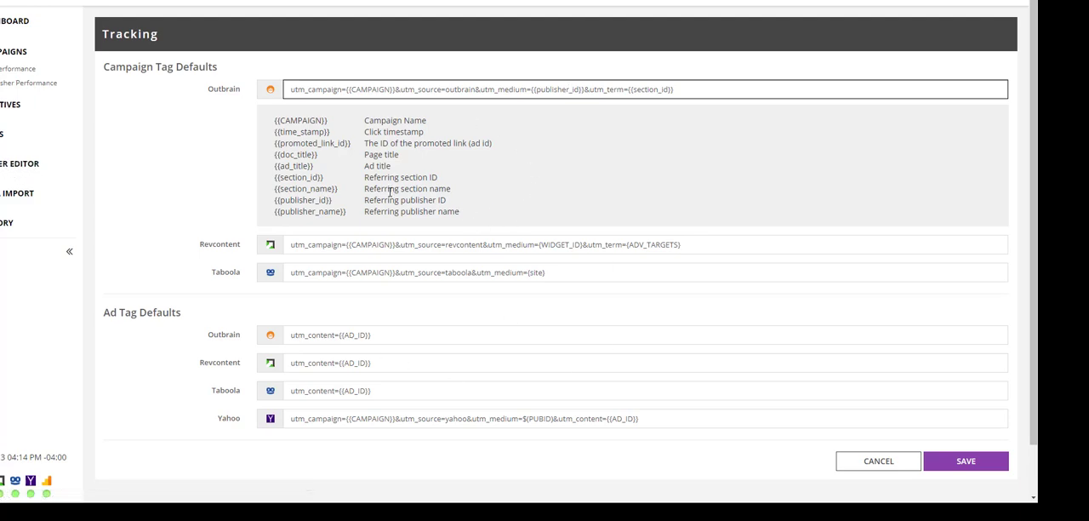
click(569, 90)
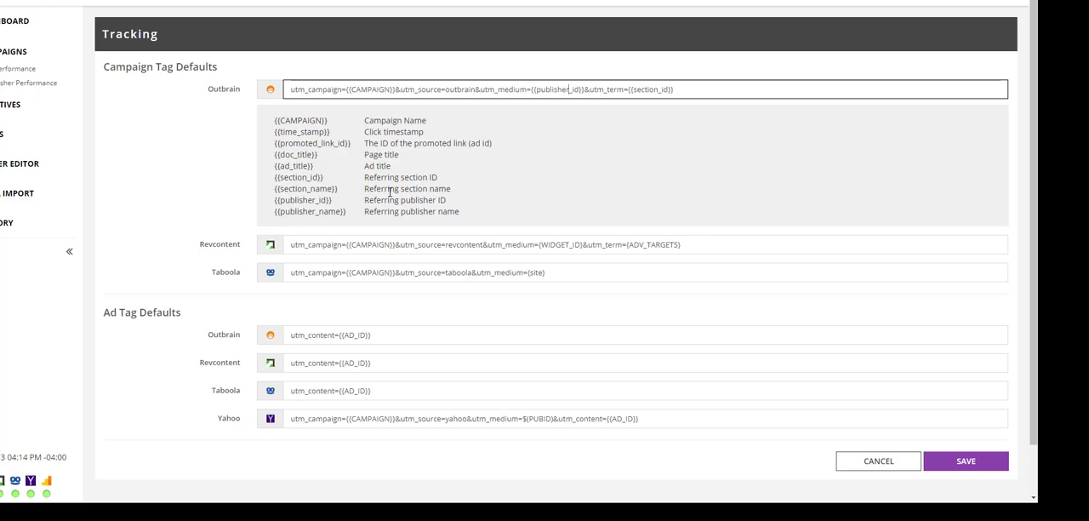
mouse_move(495, 116)
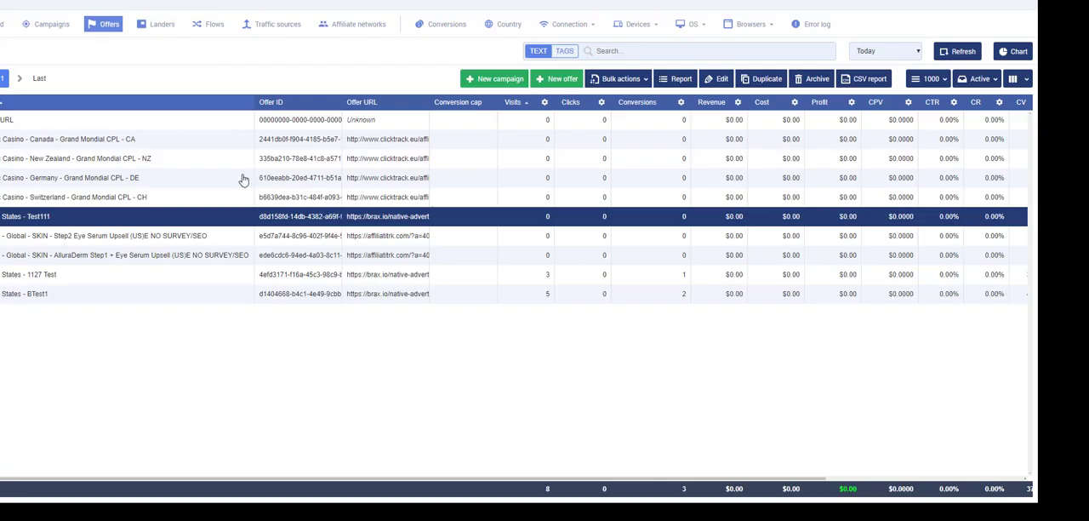
mouse_move(110, 223)
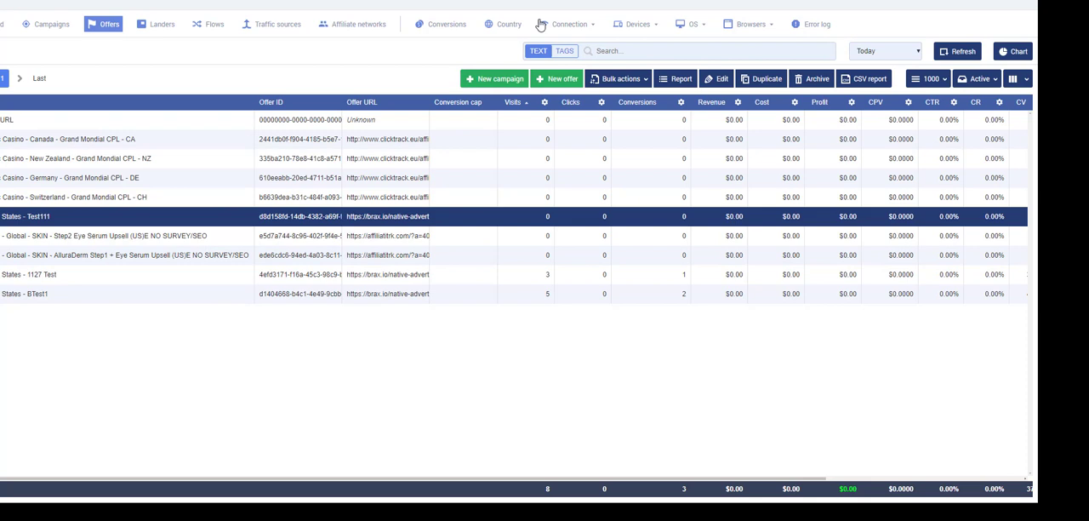
- Create a test 111 campaign direct-linking to United States - Test111 and attempt to save
click(51, 24)
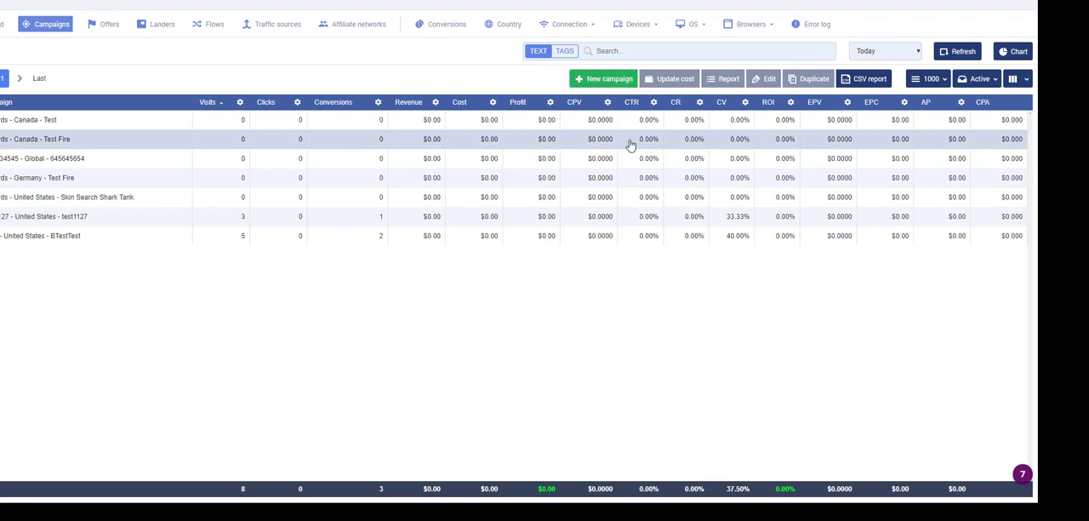
click(603, 79)
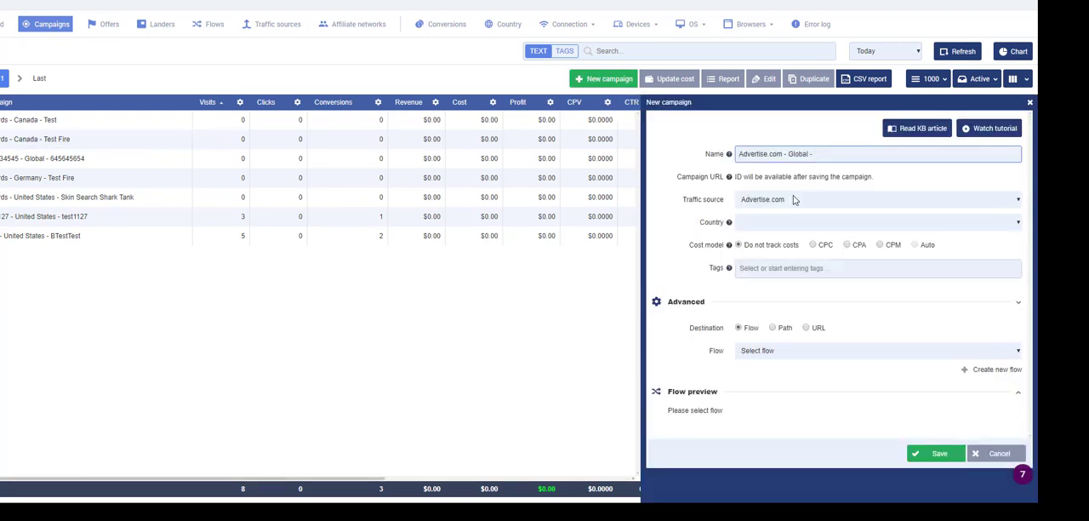
click(876, 199)
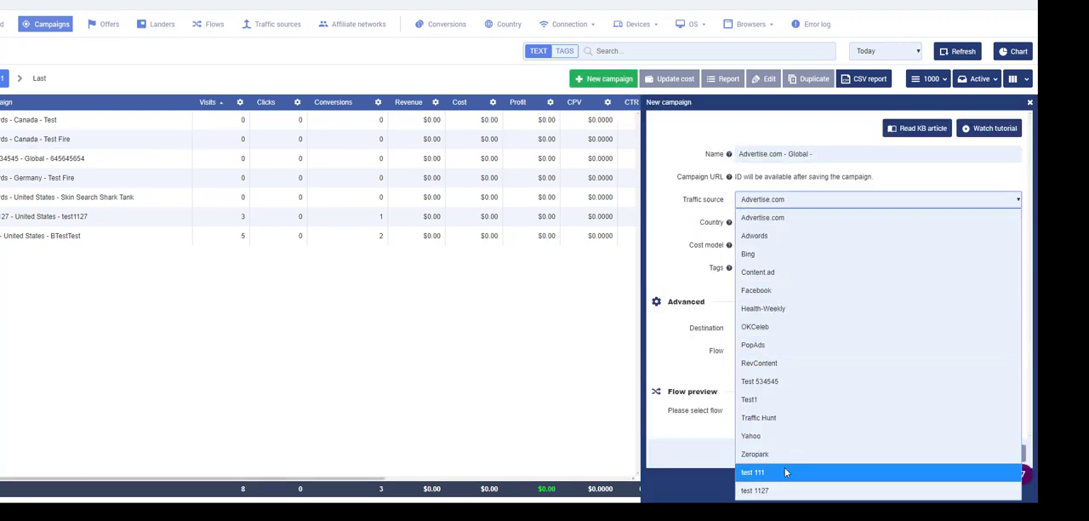
click(752, 472)
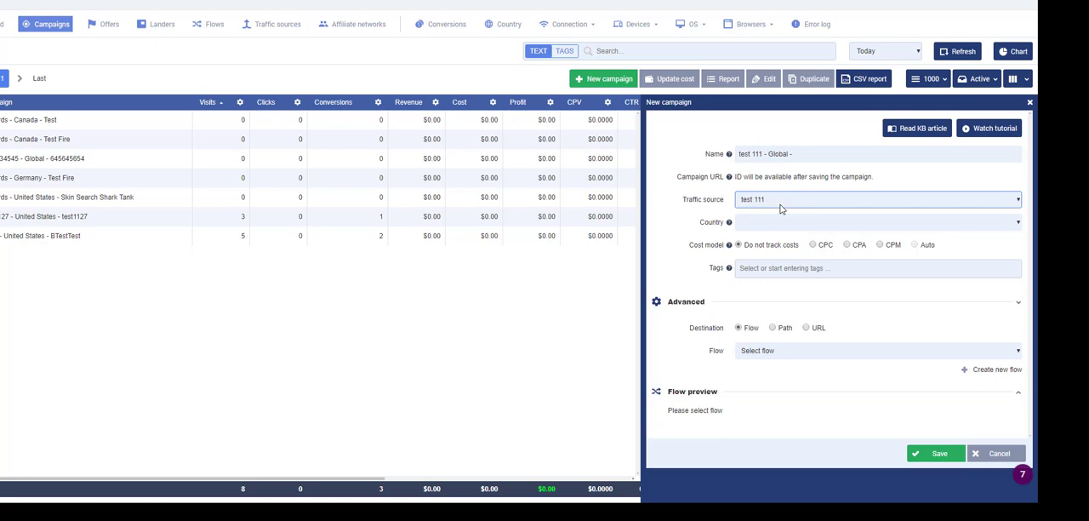
mouse_move(765, 227)
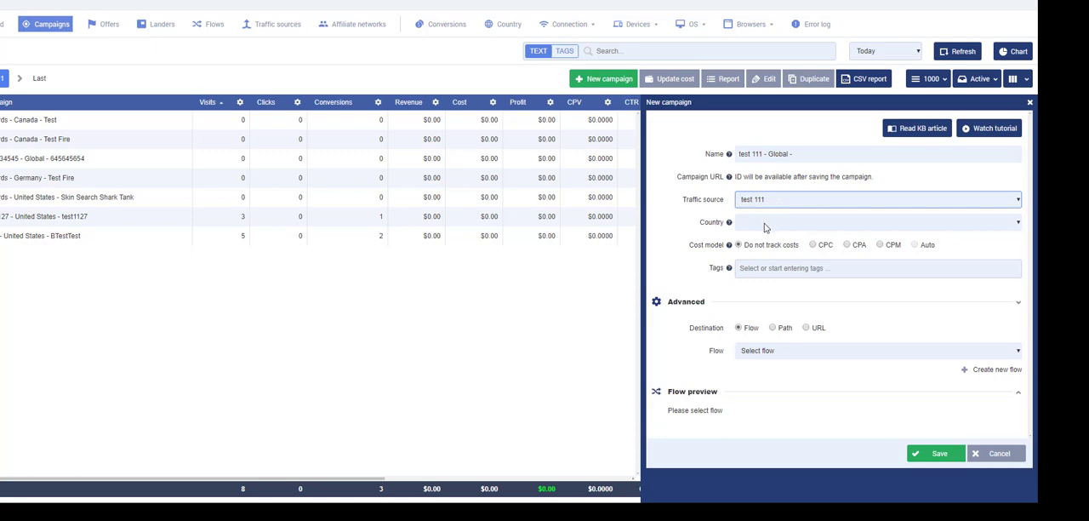
mouse_move(797, 341)
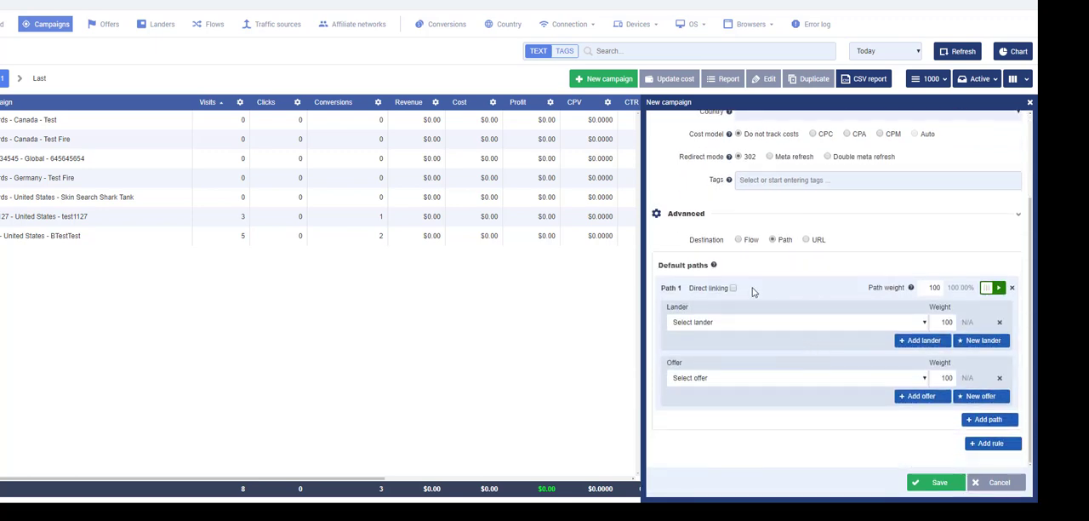
click(796, 377)
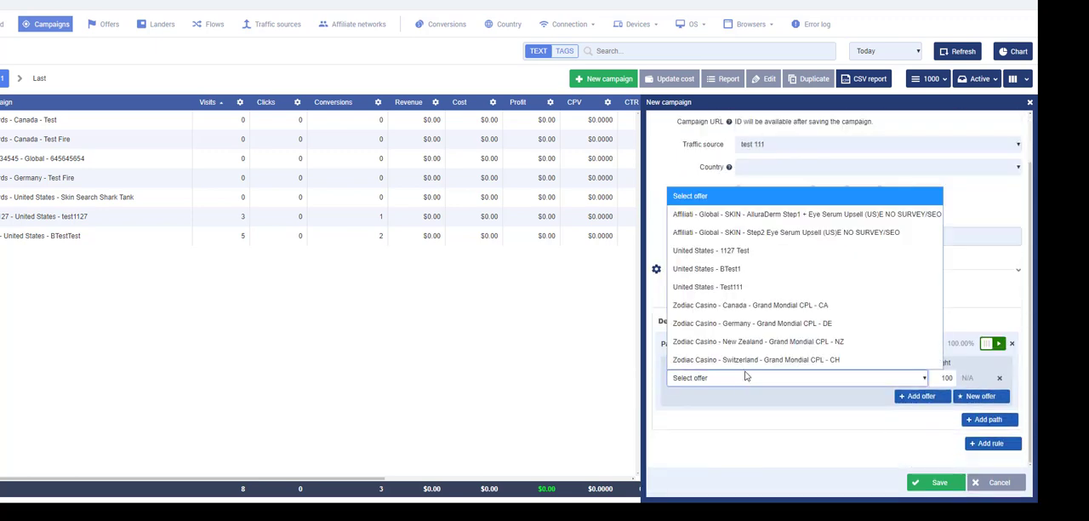
click(707, 286)
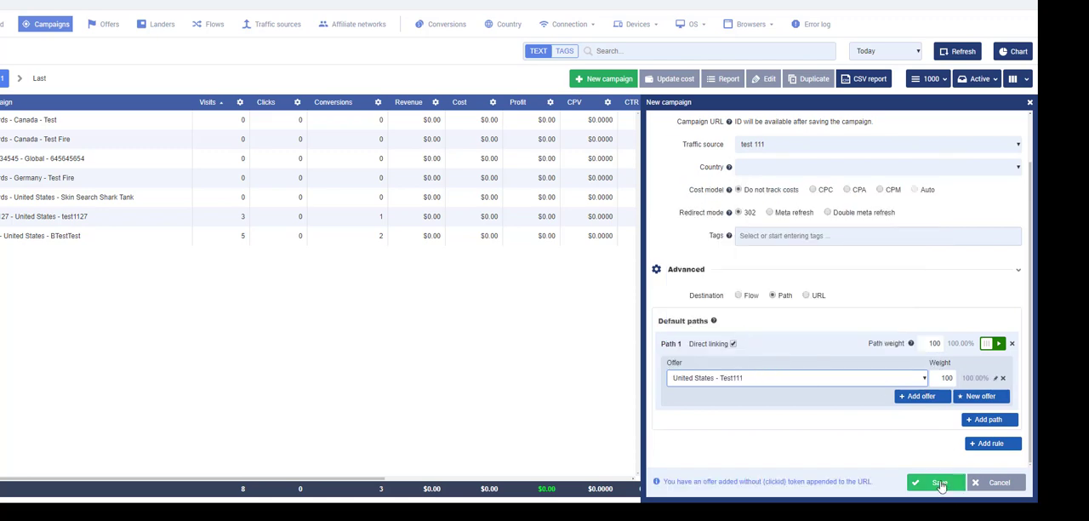
click(935, 482)
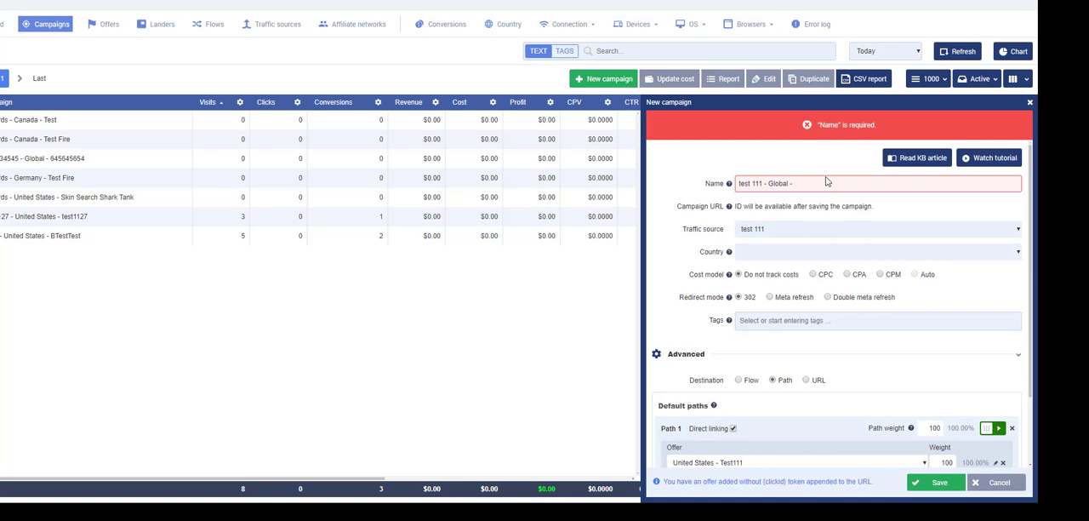
- Name the campaign 'test 111 - Global - Test111', save it, and copy its tracking URL
text(Test111)
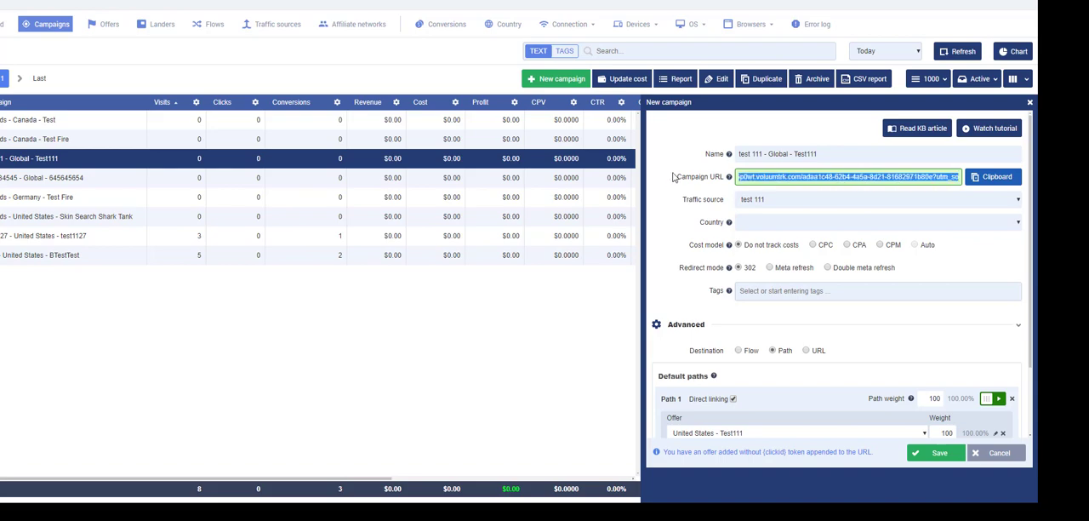
click(951, 177)
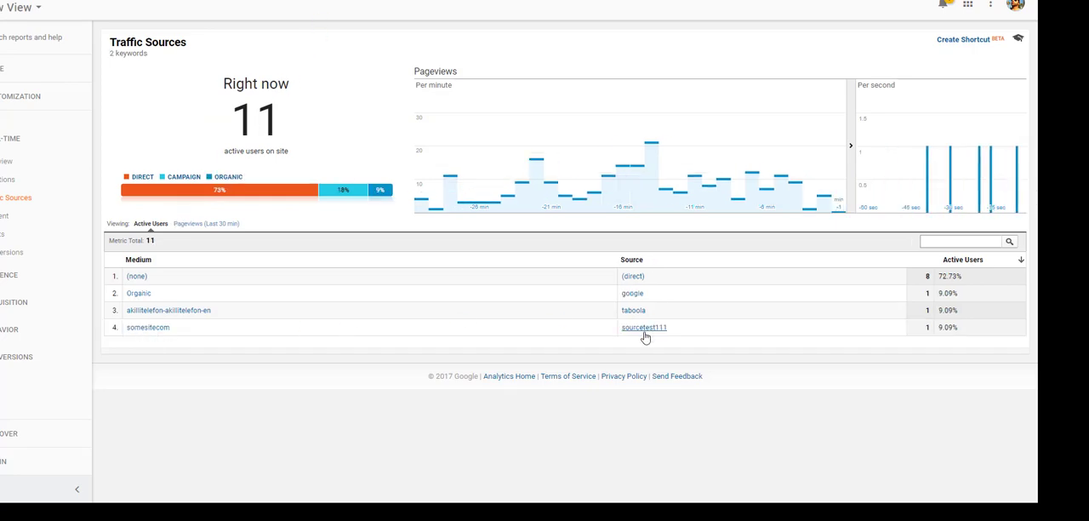
mouse_move(268, 319)
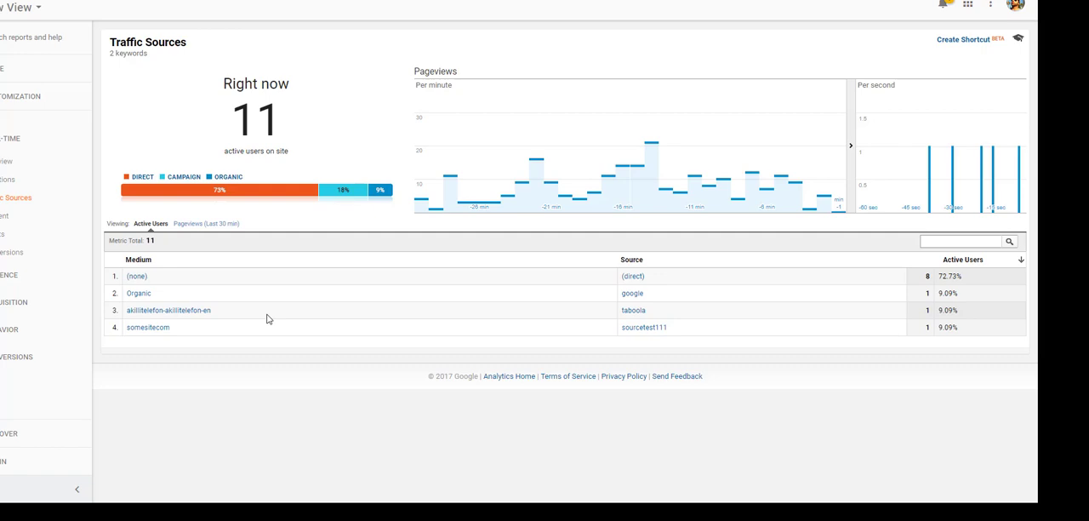
mouse_move(468, 253)
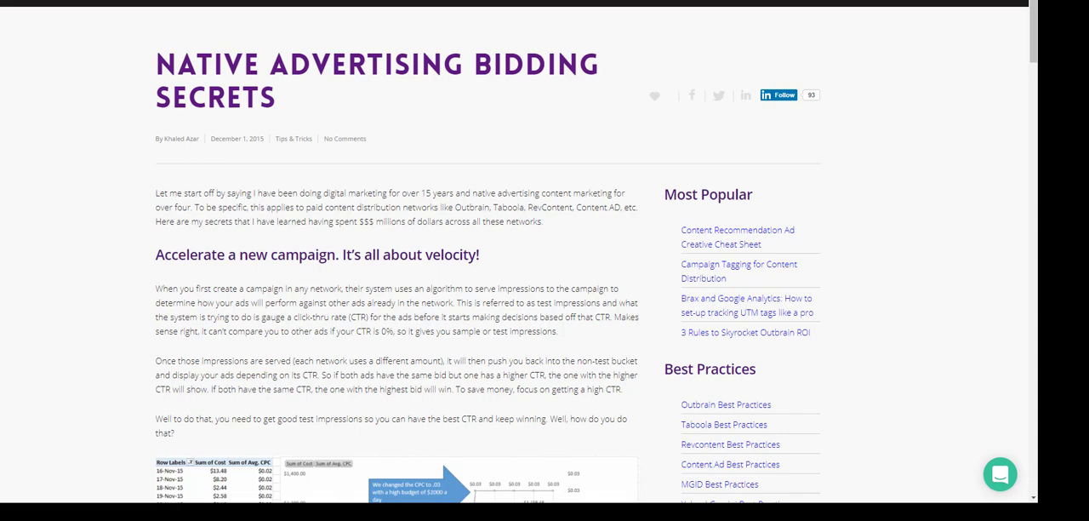
- Scroll the Native Advertising Bidding Secrets landing page before returning to Voluum
scroll(down, 3)
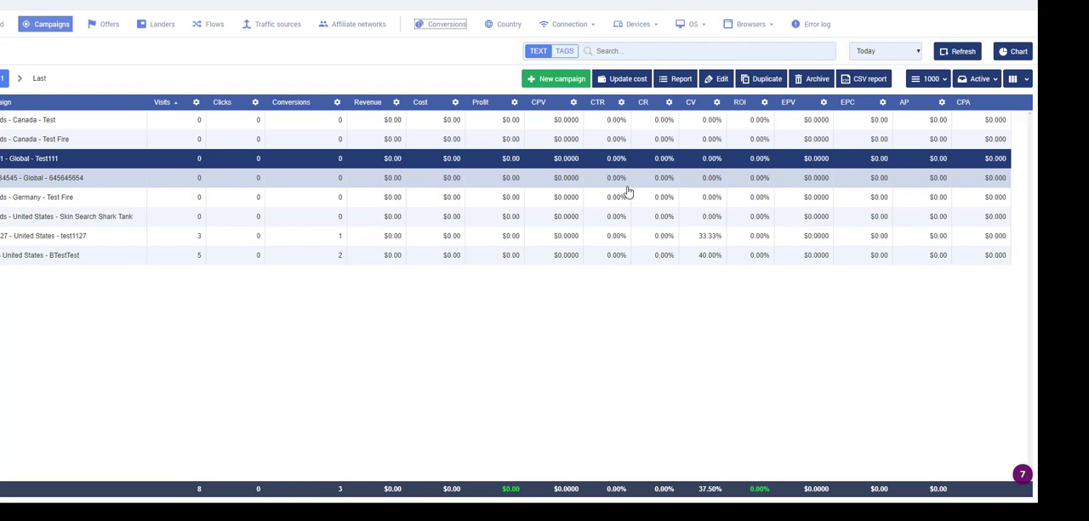
- Refresh Voluum's conversions report and scroll right to see the Test111 conversion's var columns
click(447, 24)
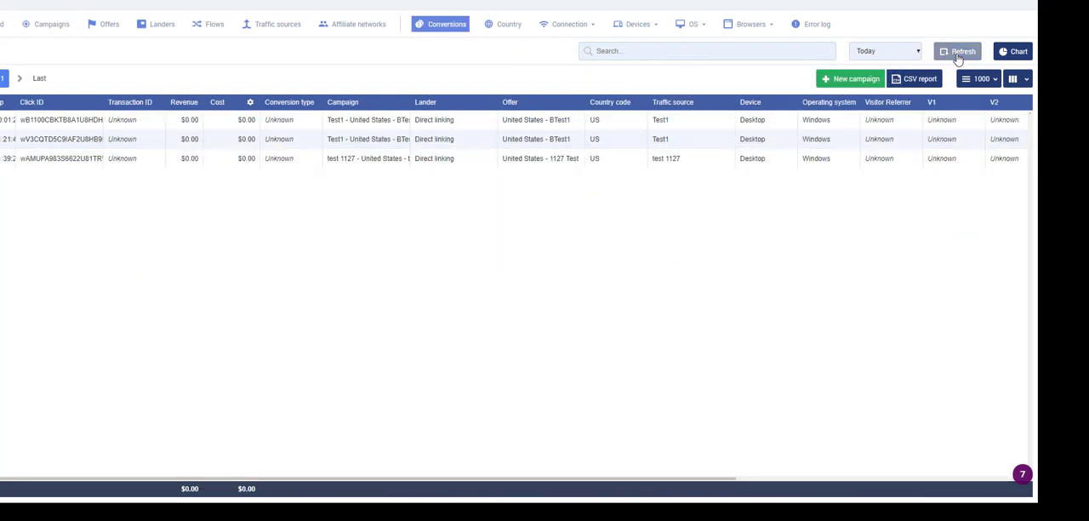
click(958, 51)
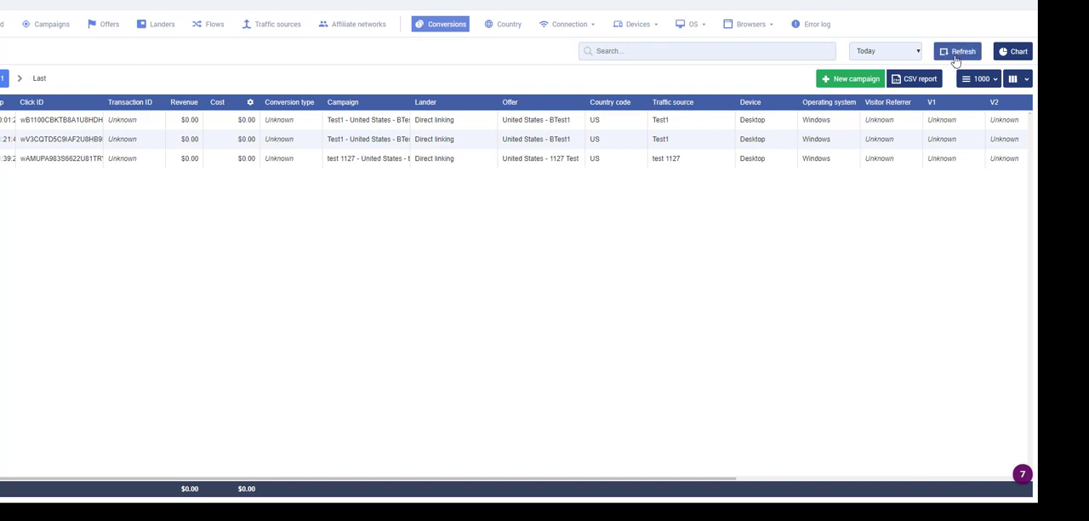
scroll(right, 3)
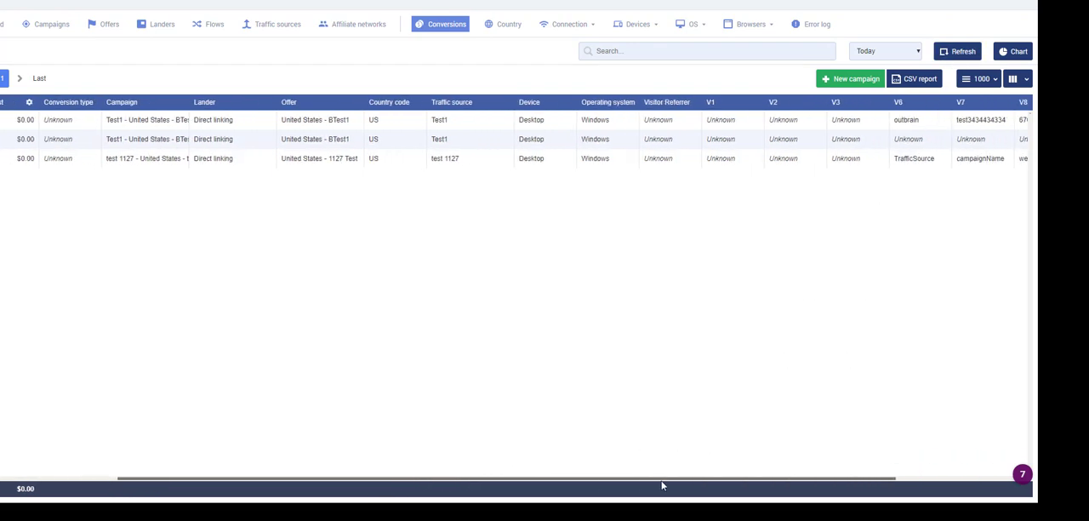
scroll(right, 3)
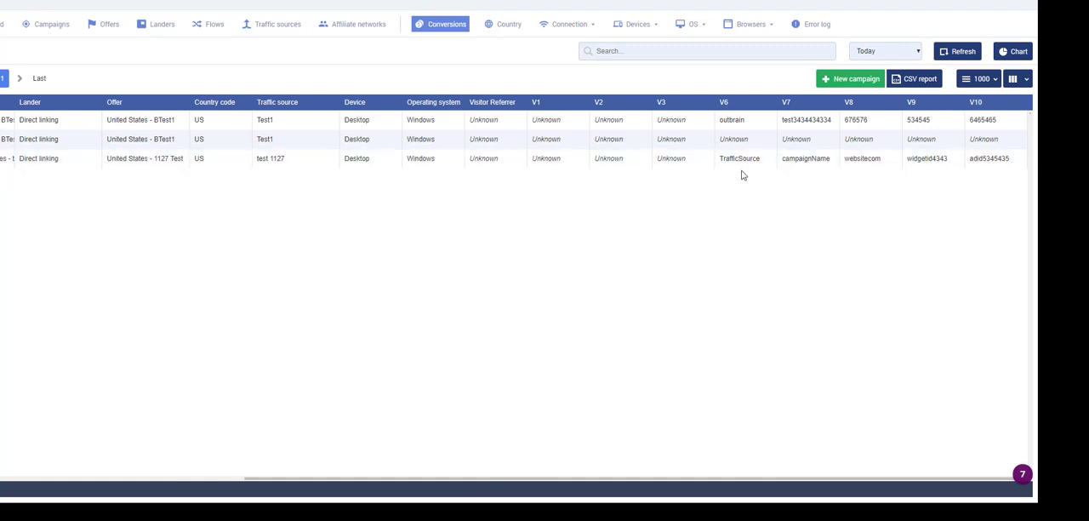
click(565, 23)
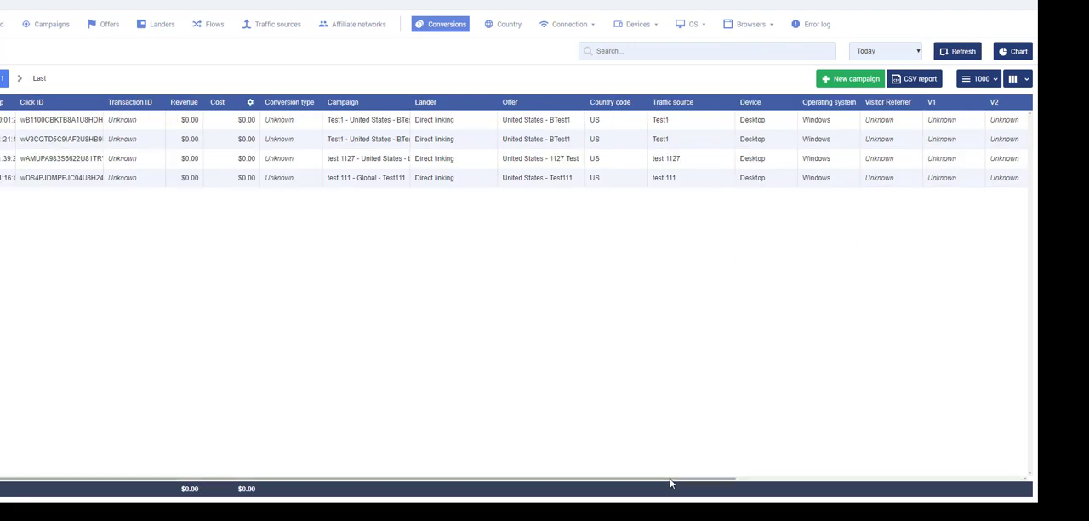
scroll(right, 3)
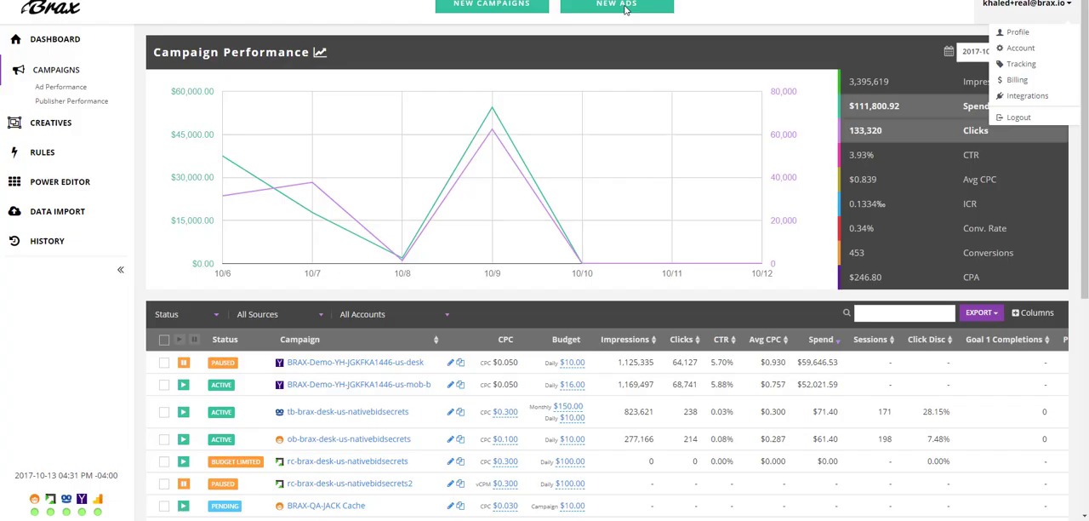
click(616, 5)
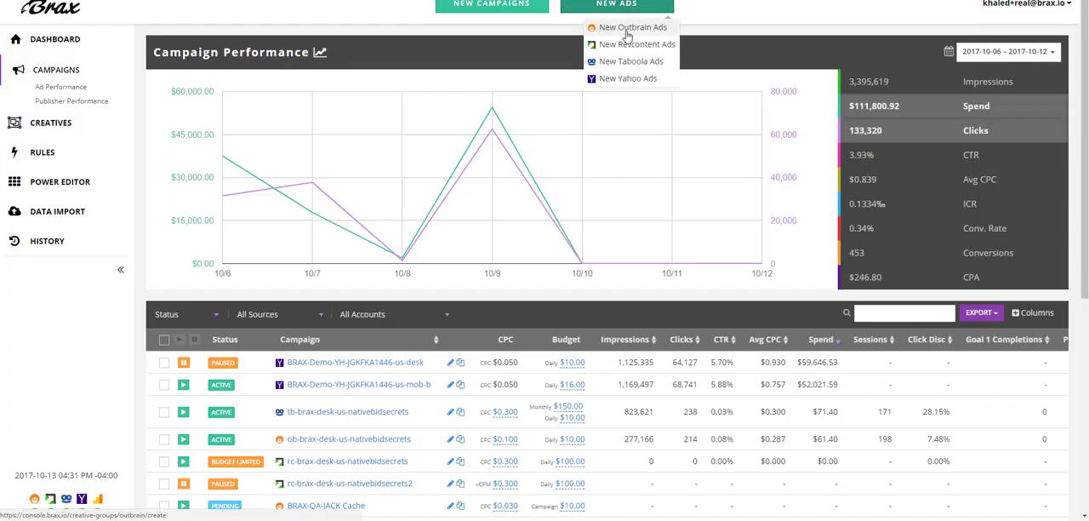
click(634, 27)
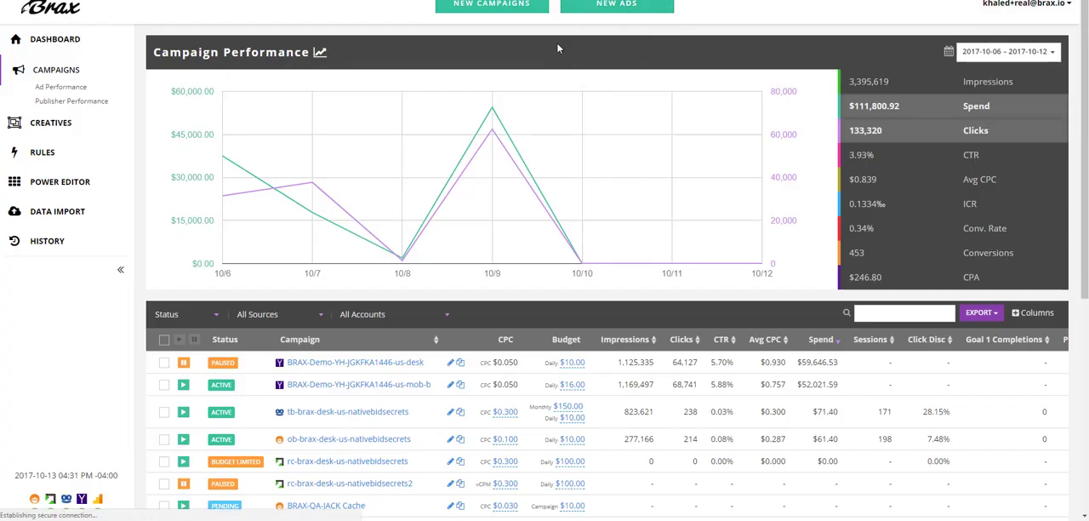
click(616, 5)
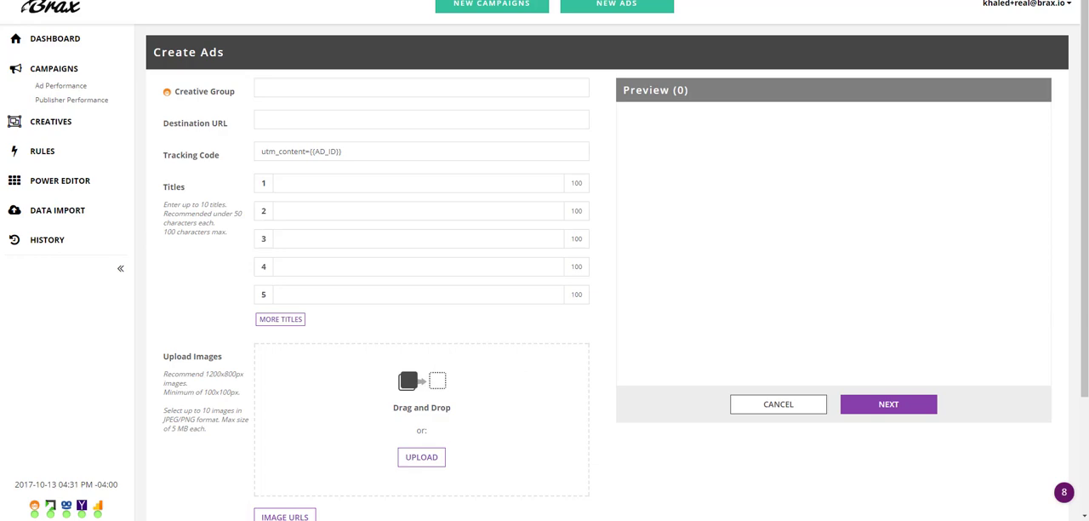
click(420, 119)
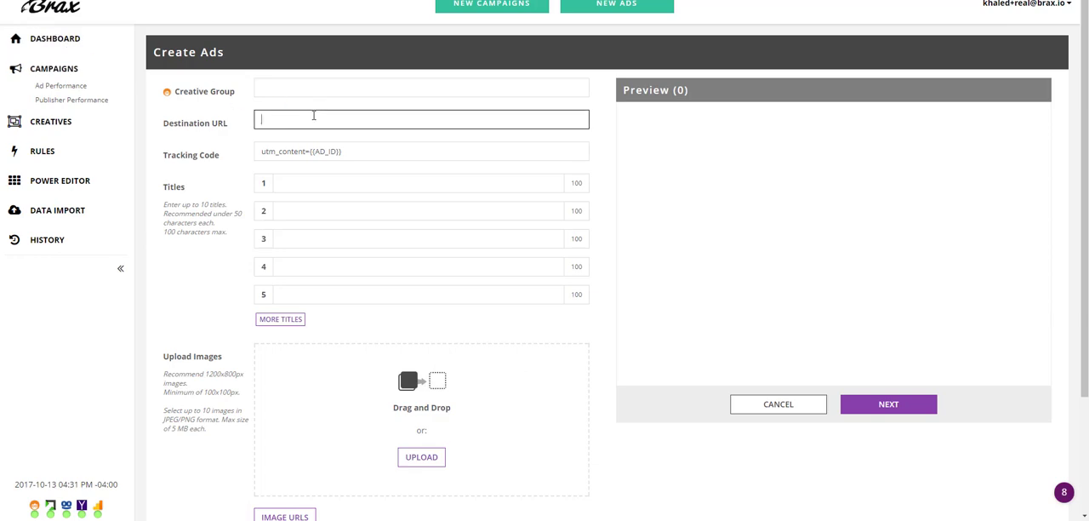
text(http://5p0wt.voluumtrk.com/3430c66a-d4c1-4deb-90db-3ac31aa3cde1)
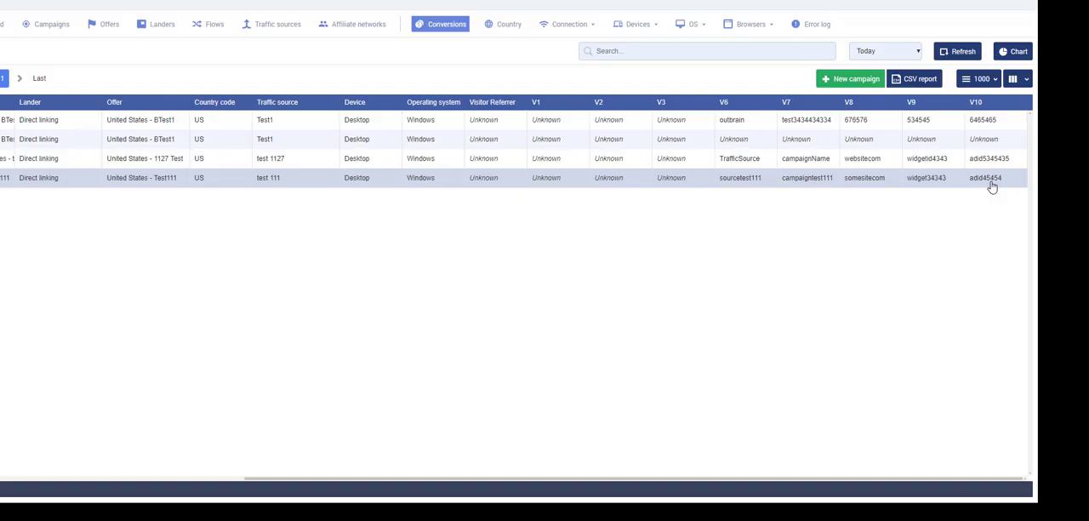
mouse_move(544, 38)
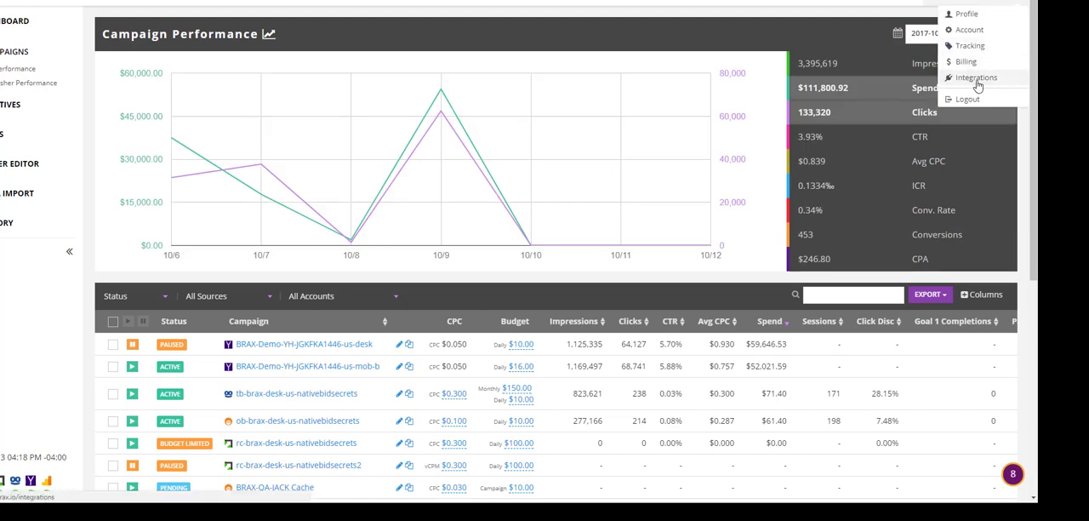
mouse_move(977, 77)
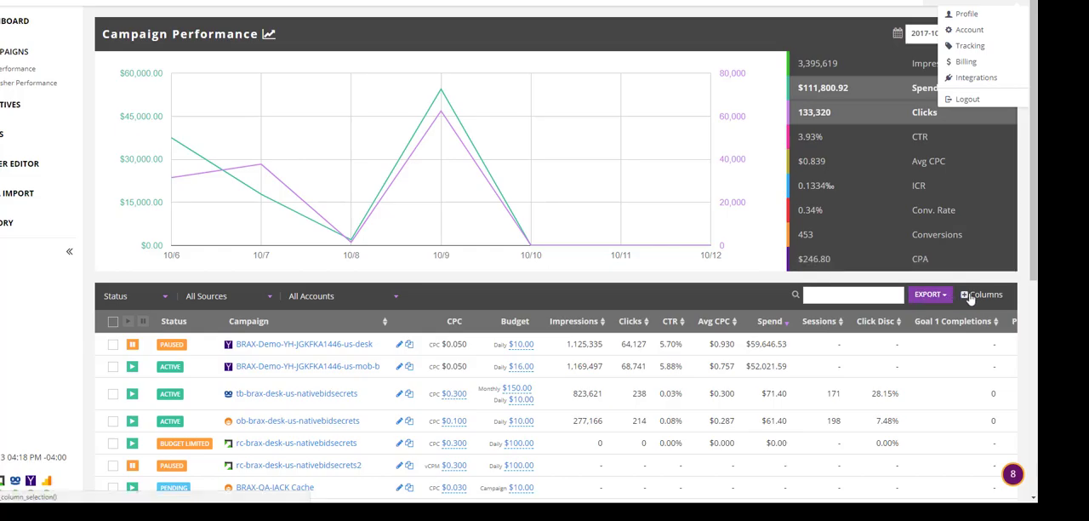
click(980, 294)
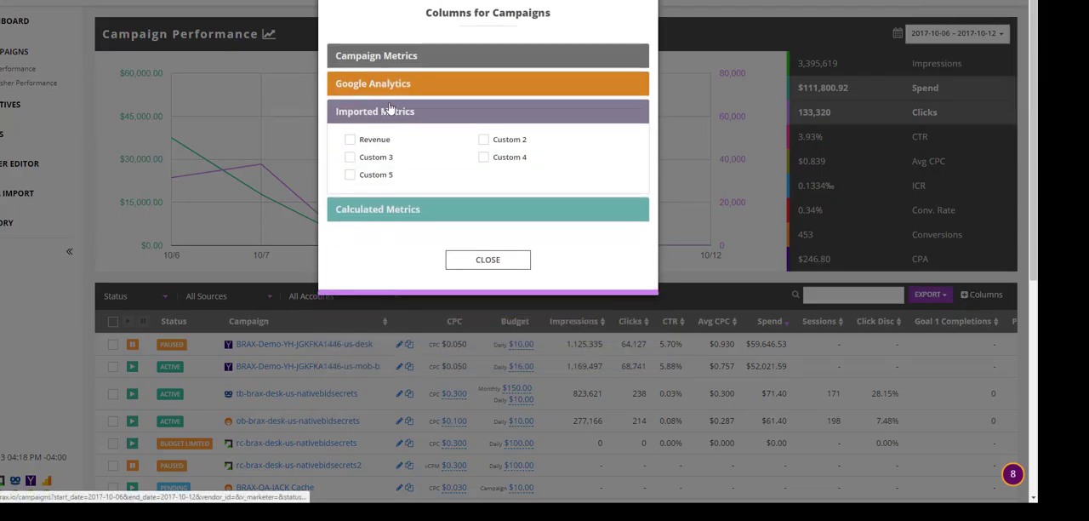
click(372, 84)
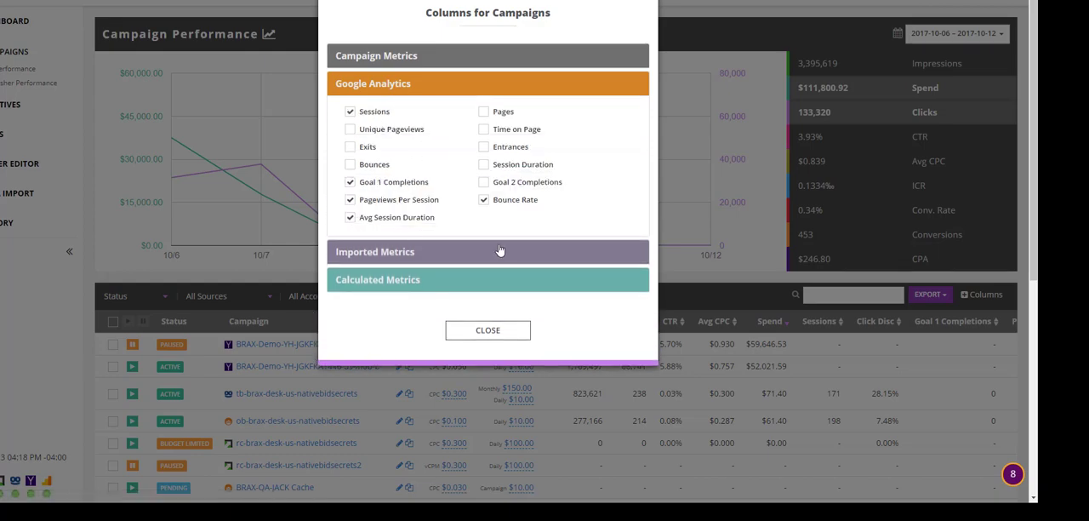
click(487, 330)
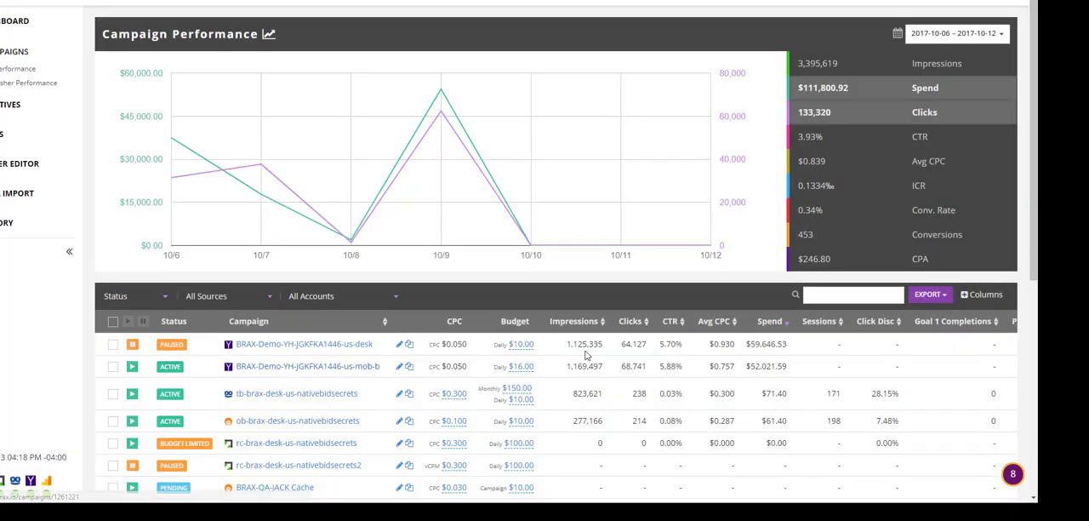
click(1021, 8)
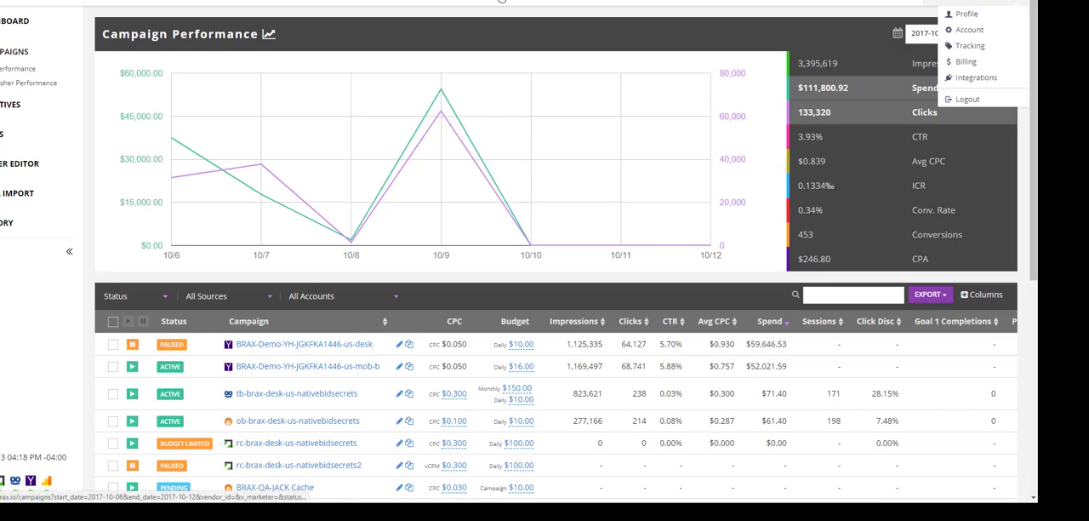